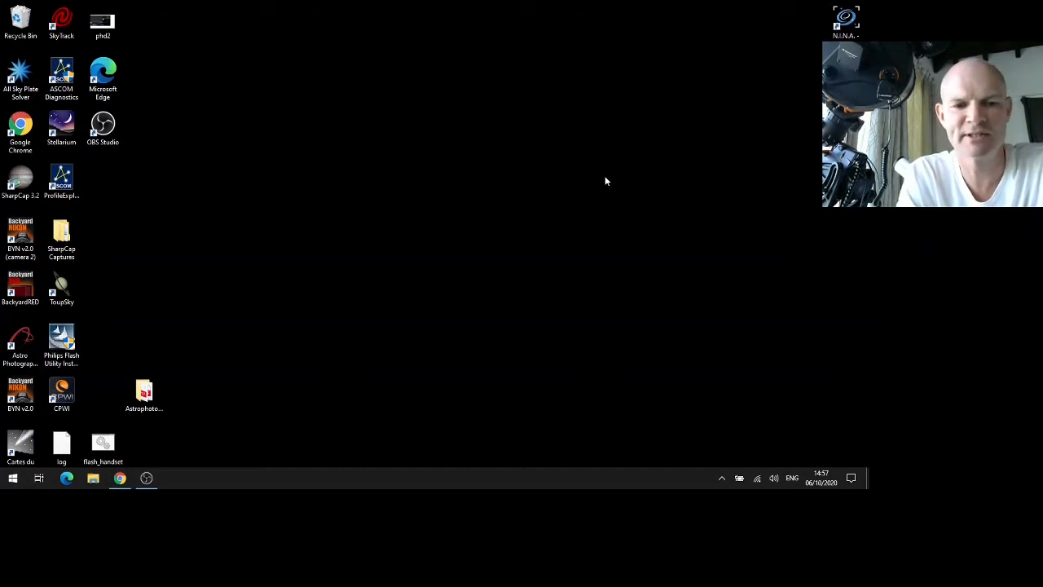
mouse_move(469, 352)
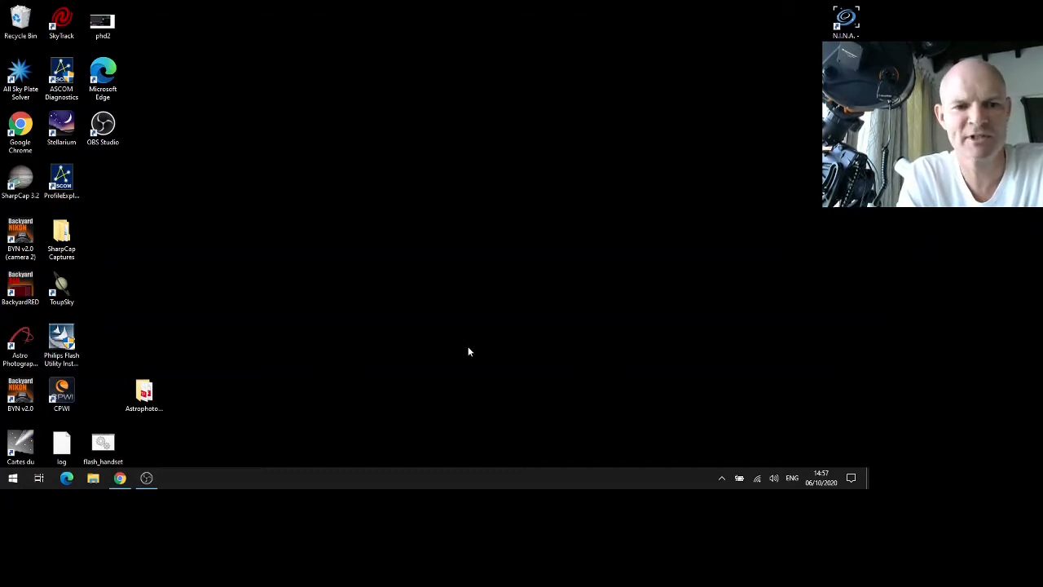
- Download Celestron Firmware Manager (CFM.zip) from the Drivers and Software page and keep it despite the warning
click(120, 479)
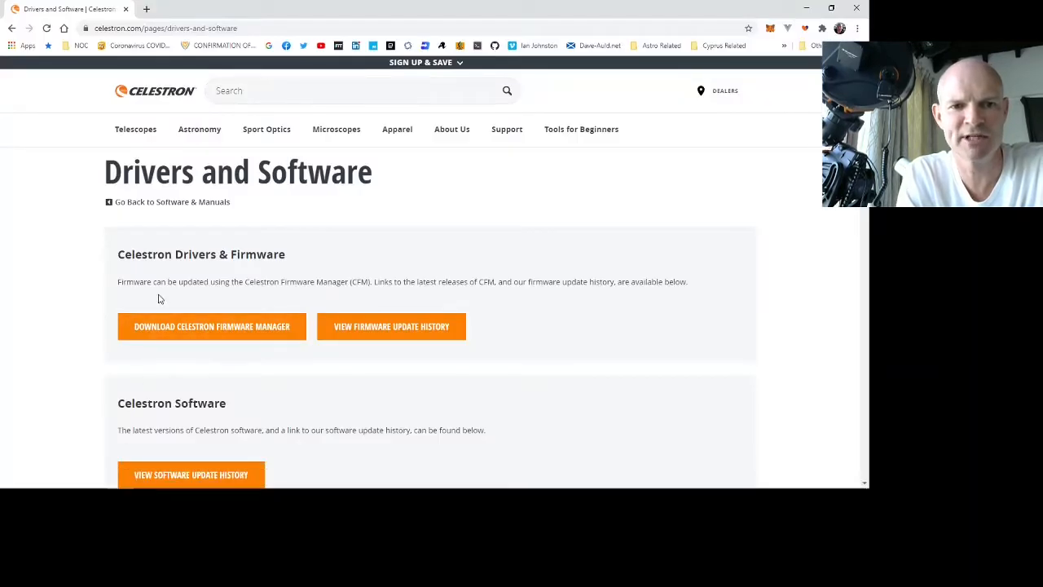
mouse_move(212, 326)
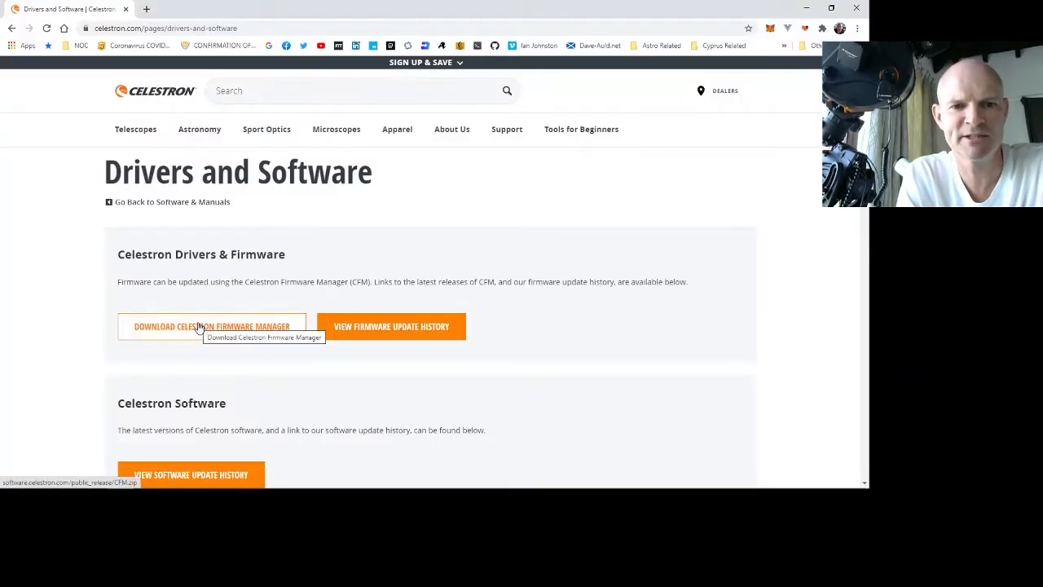
click(212, 326)
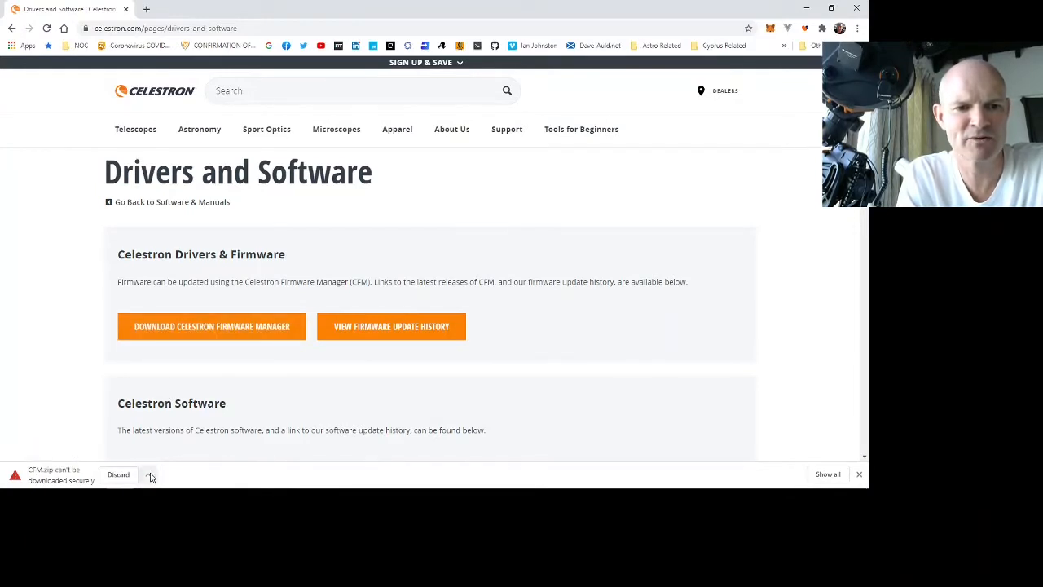
click(146, 474)
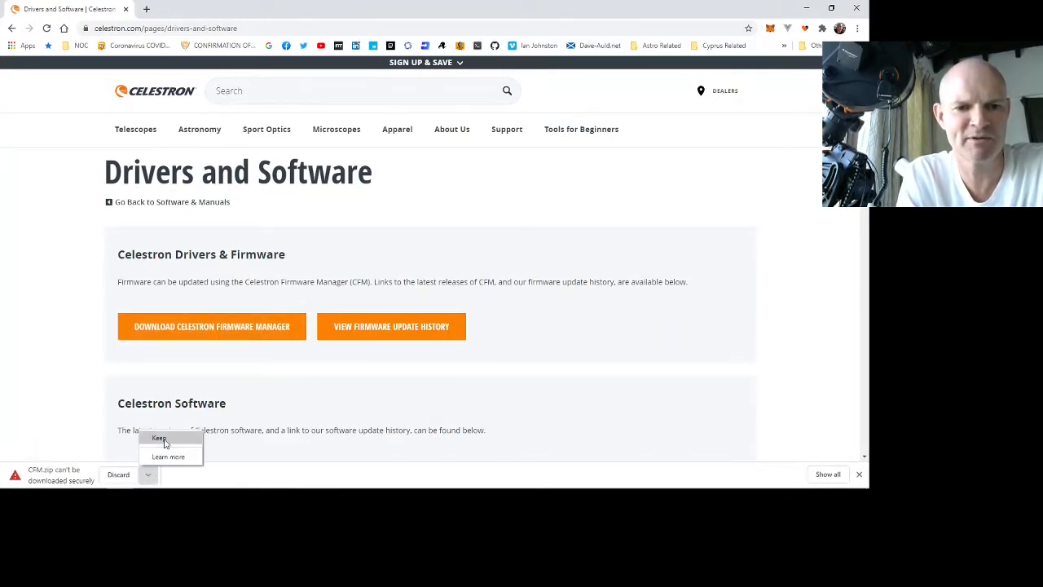
click(160, 439)
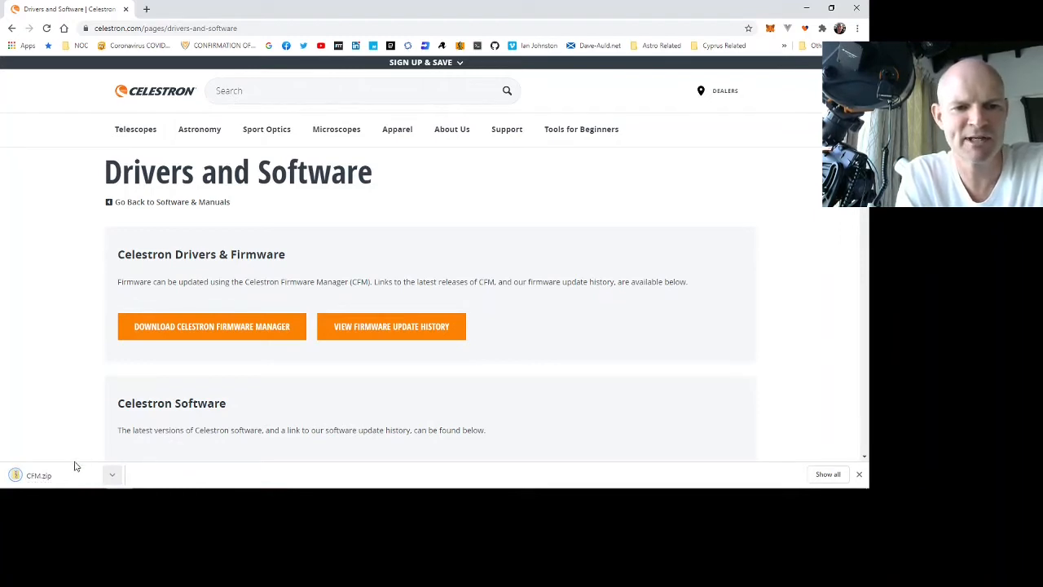
- Extract CFM.zip and browse into the CFM > CFM_2.7.9144 folder
click(39, 476)
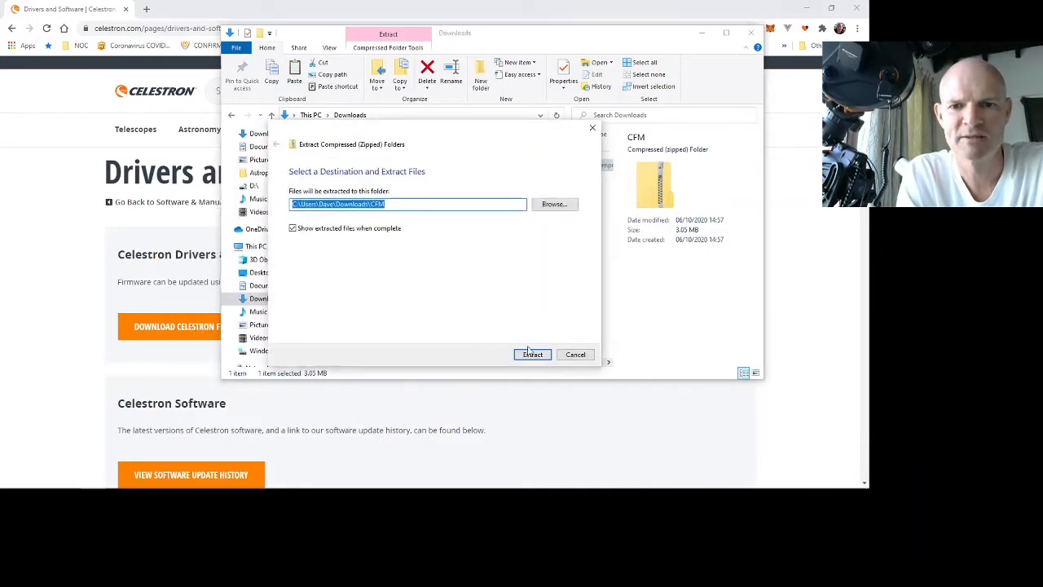
click(531, 353)
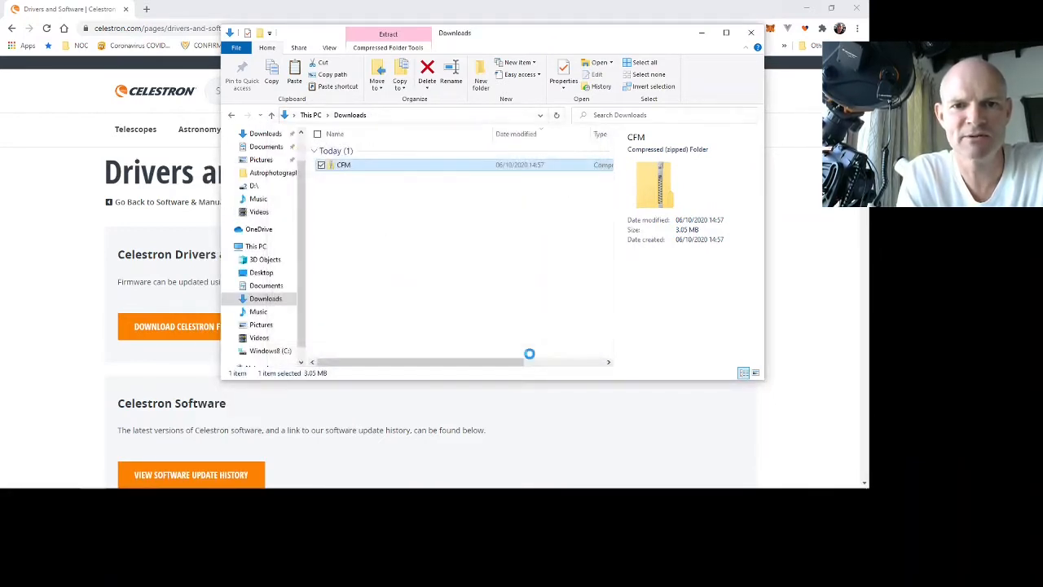
double_click(342, 165)
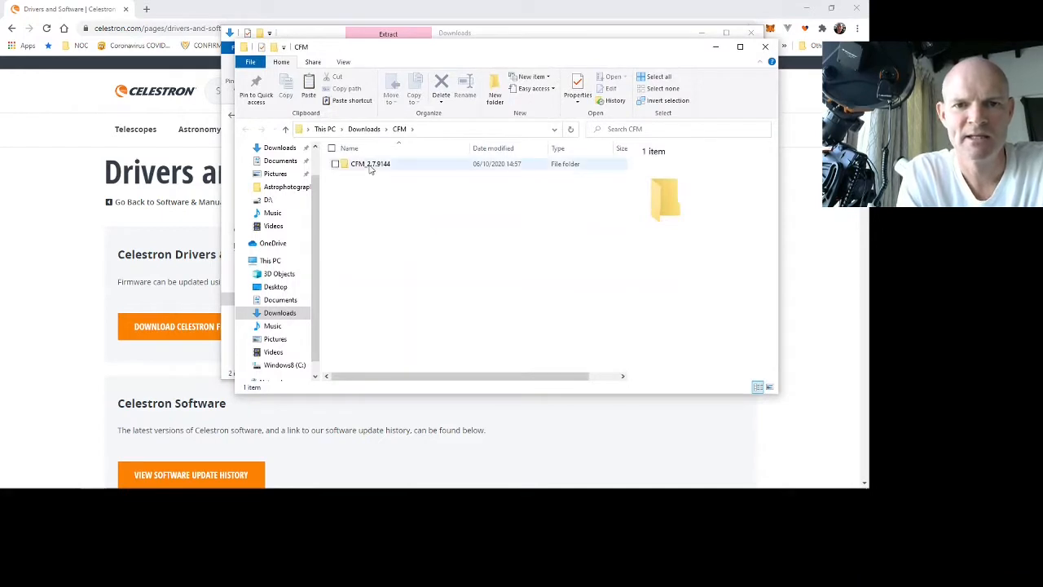
double_click(370, 163)
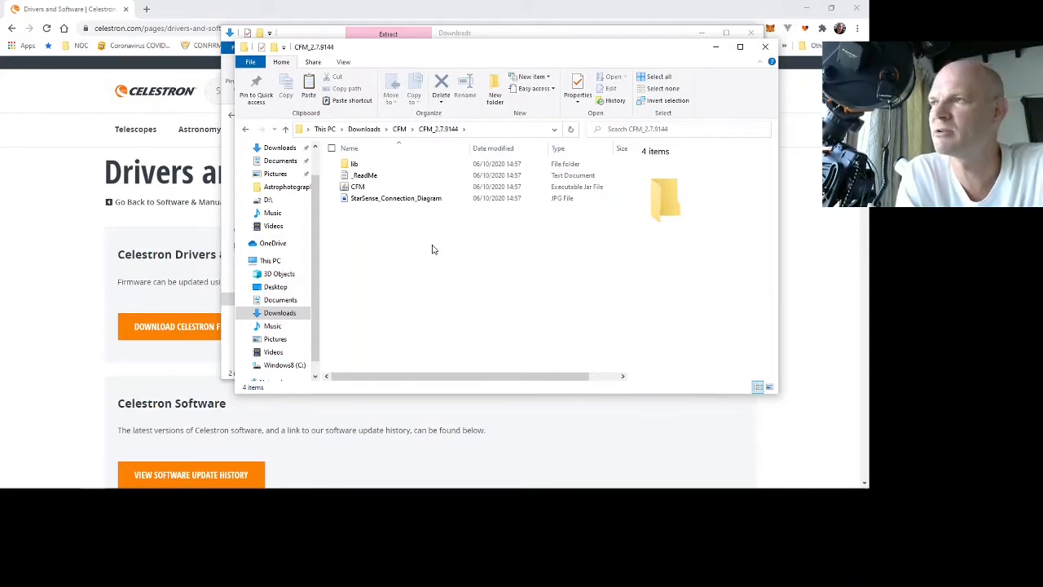
mouse_move(401, 241)
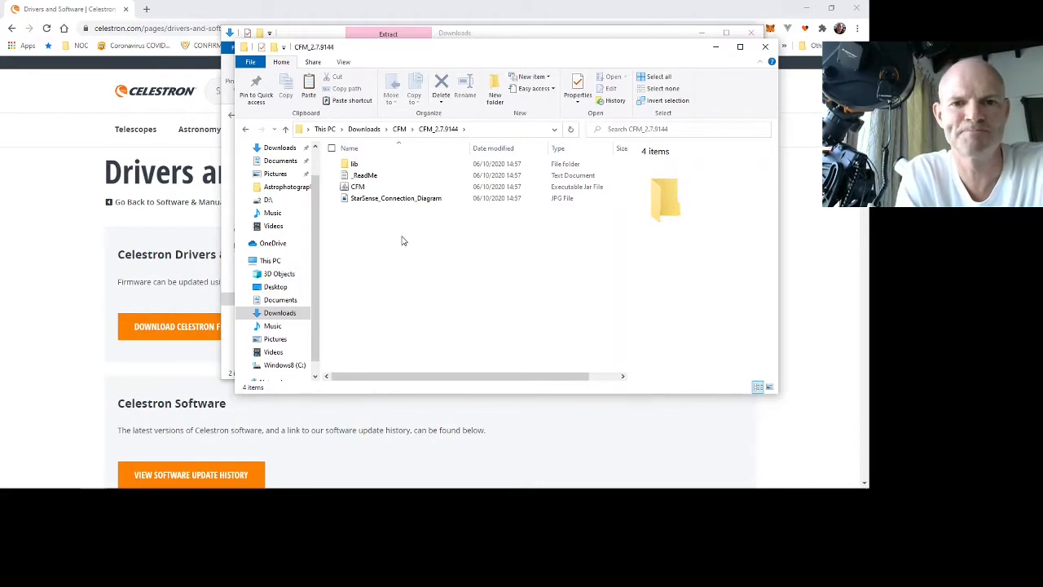
mouse_move(365, 202)
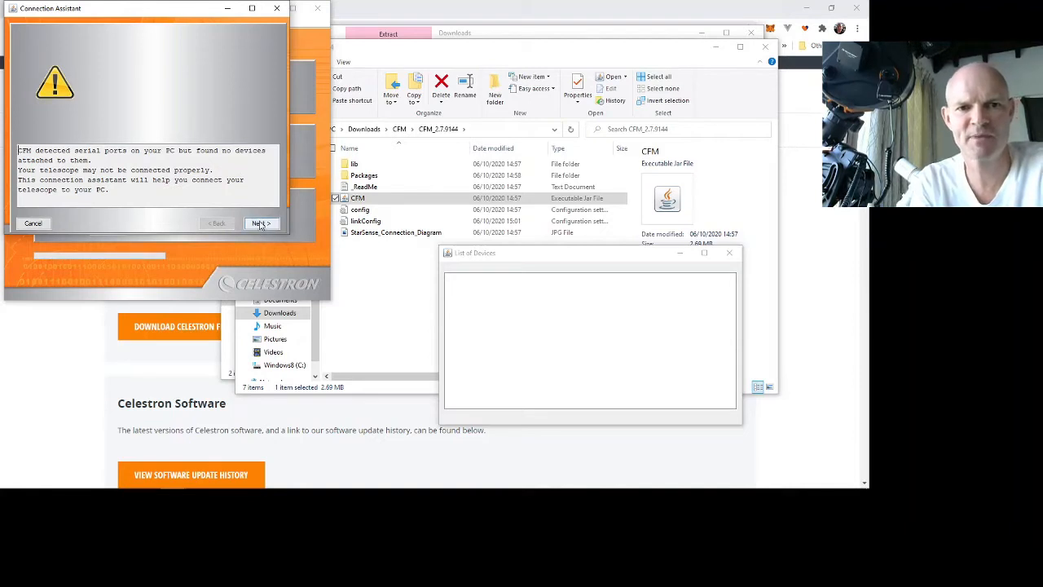
- Advance through the Connection Assistant and finish it to discover the StarSense hand control in boot loader mode
click(261, 222)
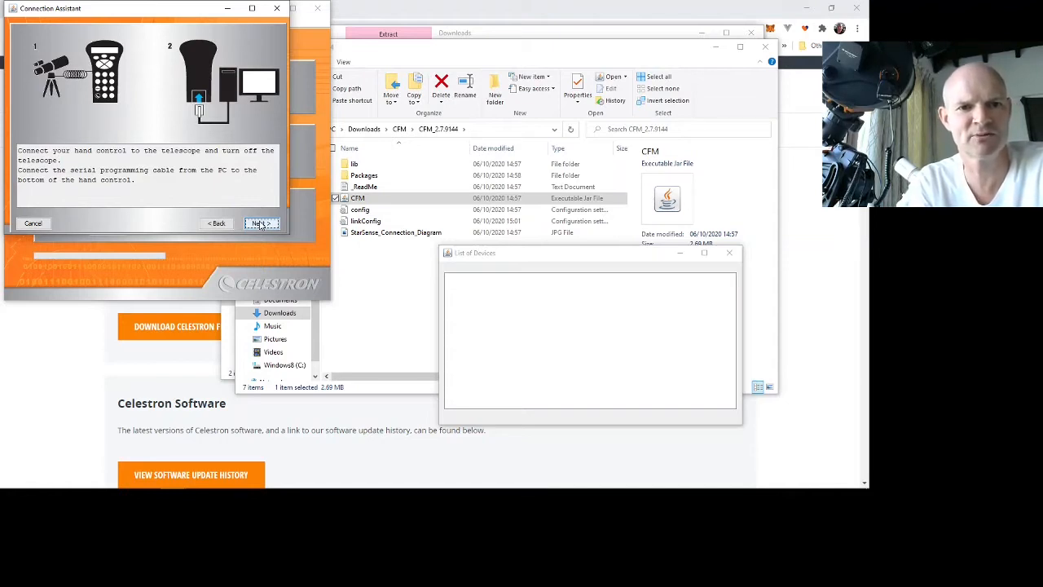
click(261, 221)
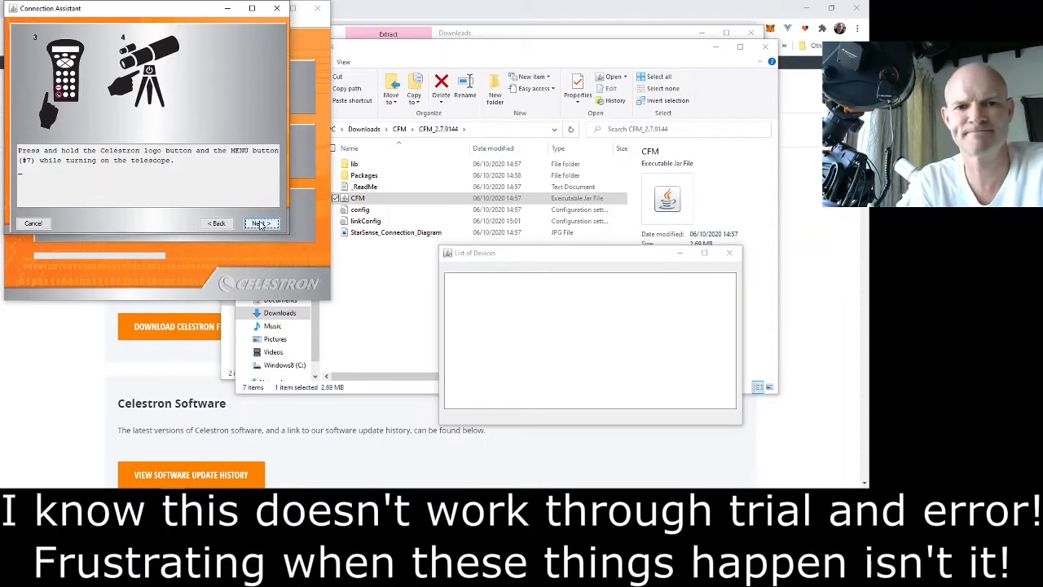
click(261, 223)
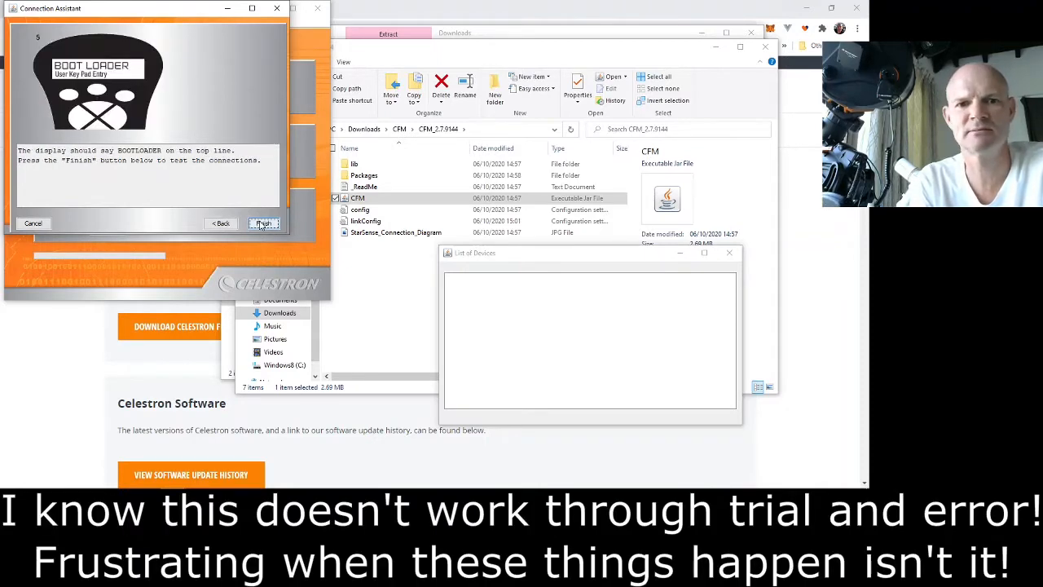
click(264, 223)
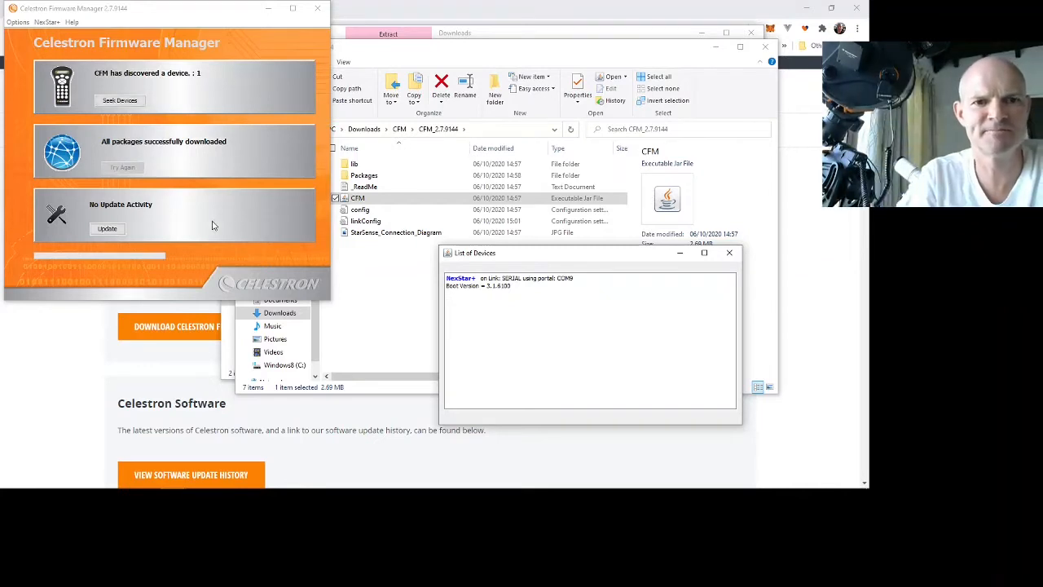
- Rescan for connected devices and start updating the discovered device's firmware
click(121, 101)
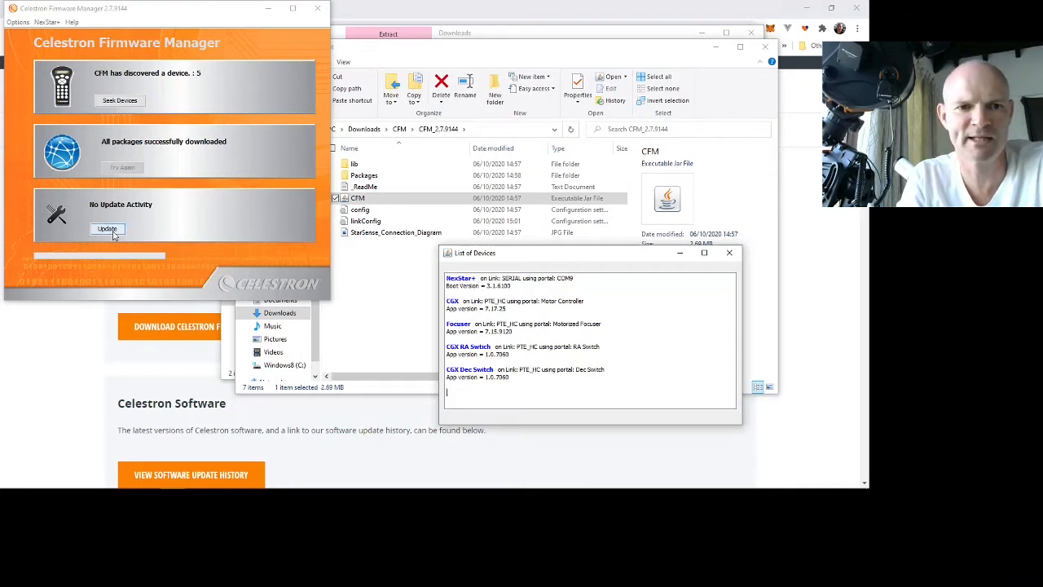
click(107, 228)
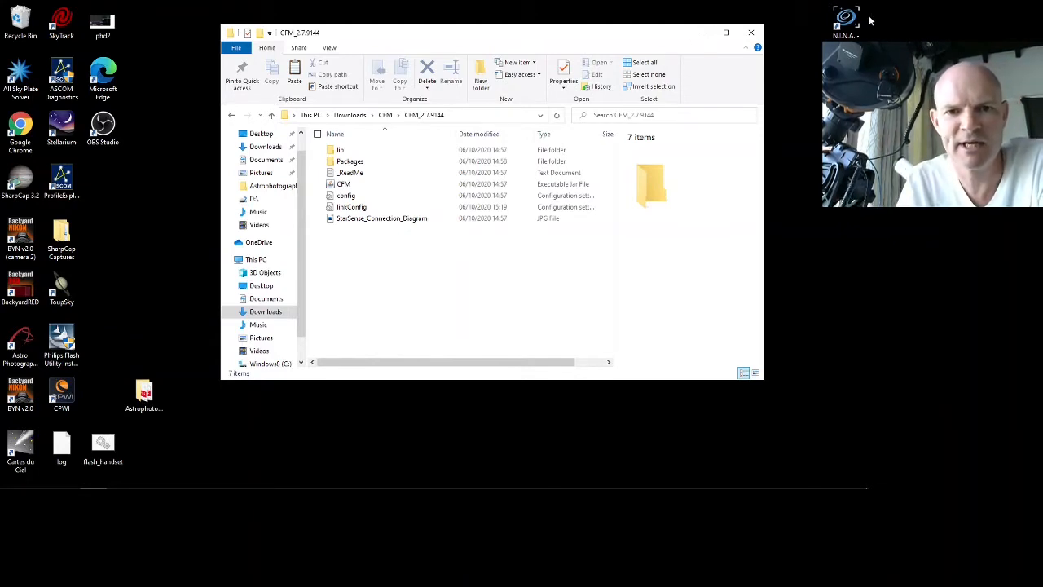
- Relaunch CFM to discover five devices and place the List of Devices window beside the manager
click(343, 182)
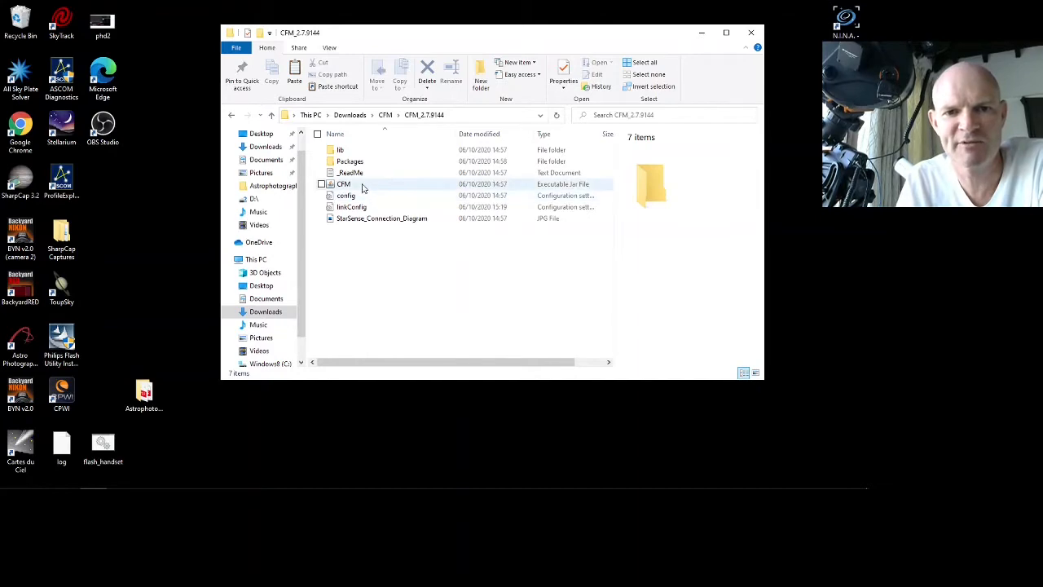
double_click(342, 183)
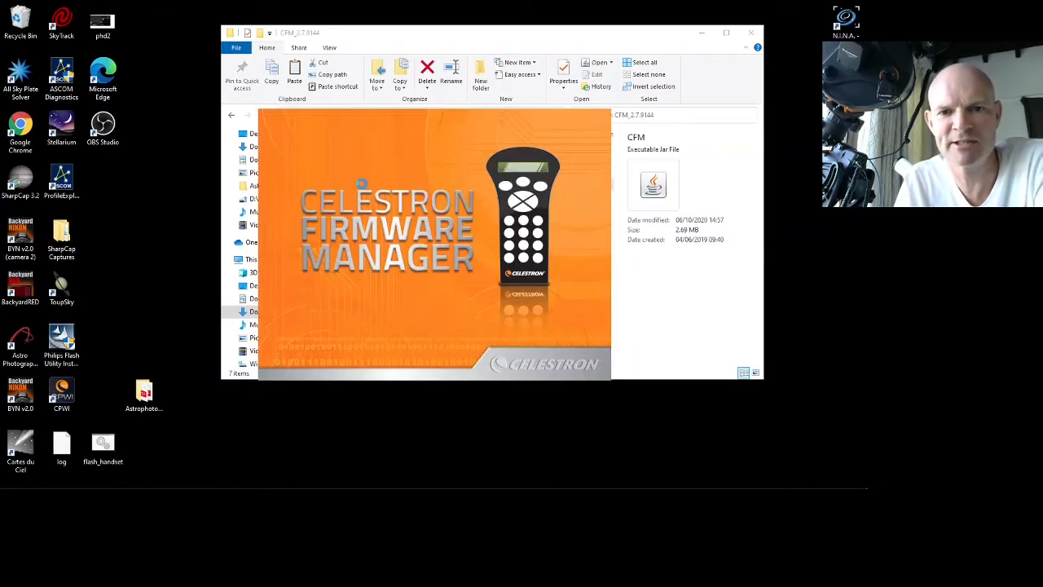
double_click(342, 183)
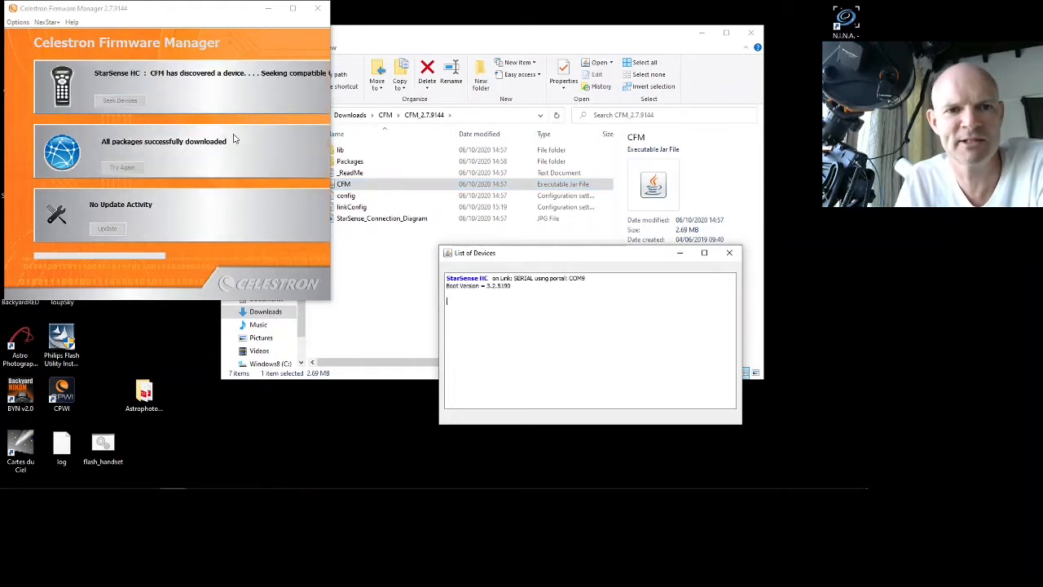
mouse_move(194, 105)
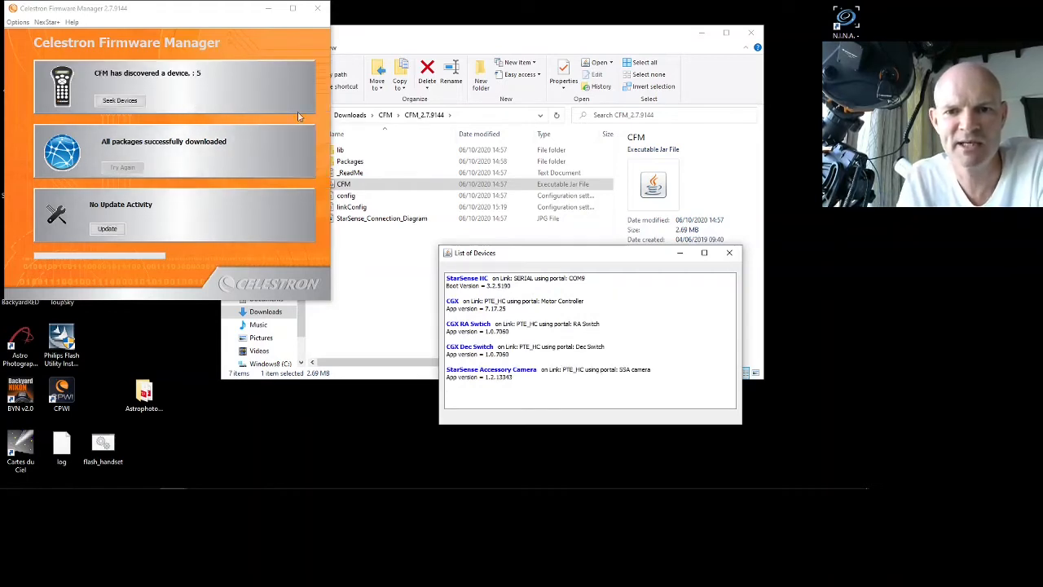
drag(476, 252, 370, 79)
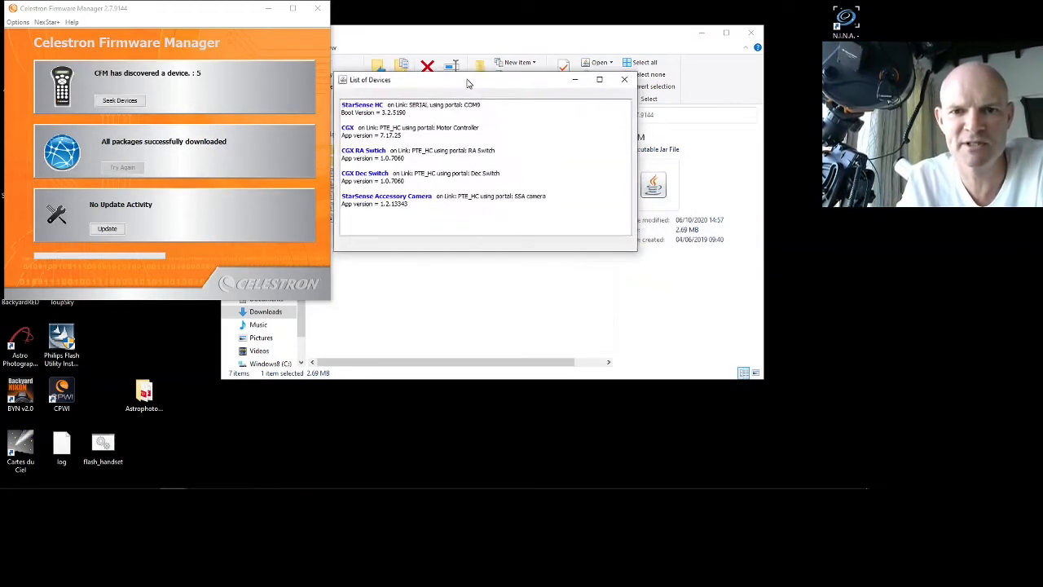
drag(470, 79, 469, 87)
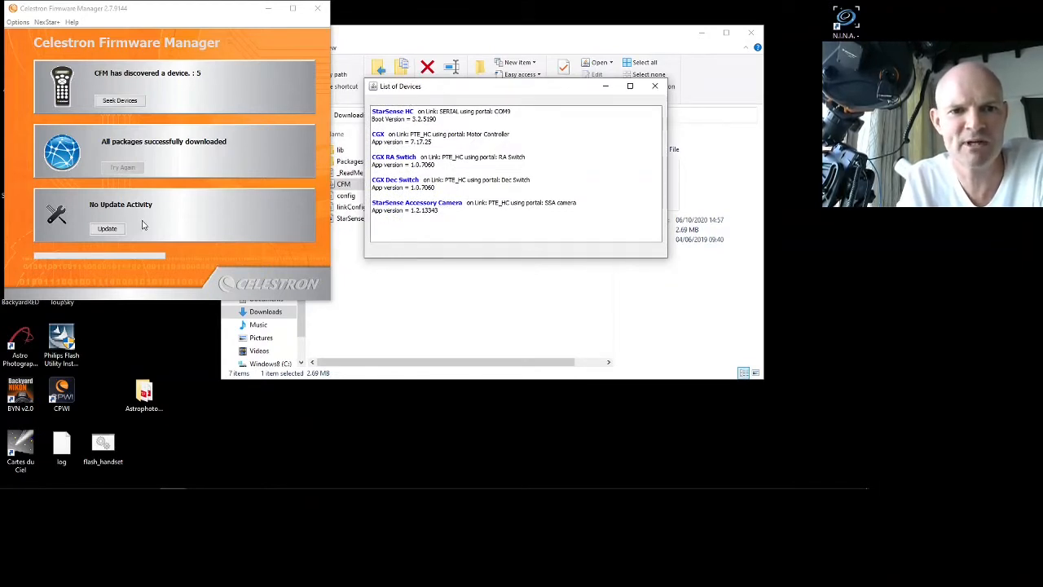
- Update firmware on all five discovered devices until every device reports up to date
click(108, 228)
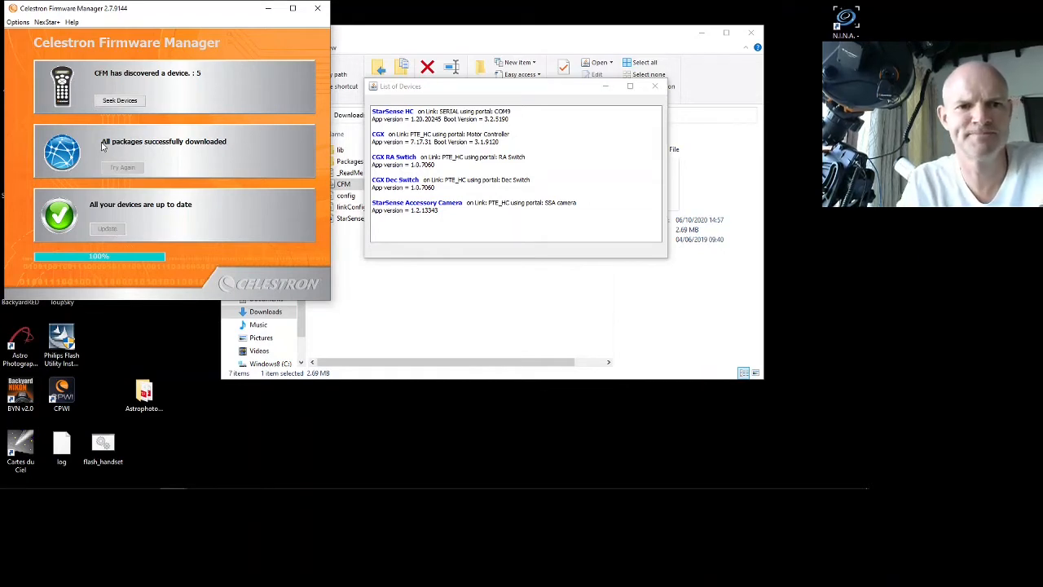
click(120, 101)
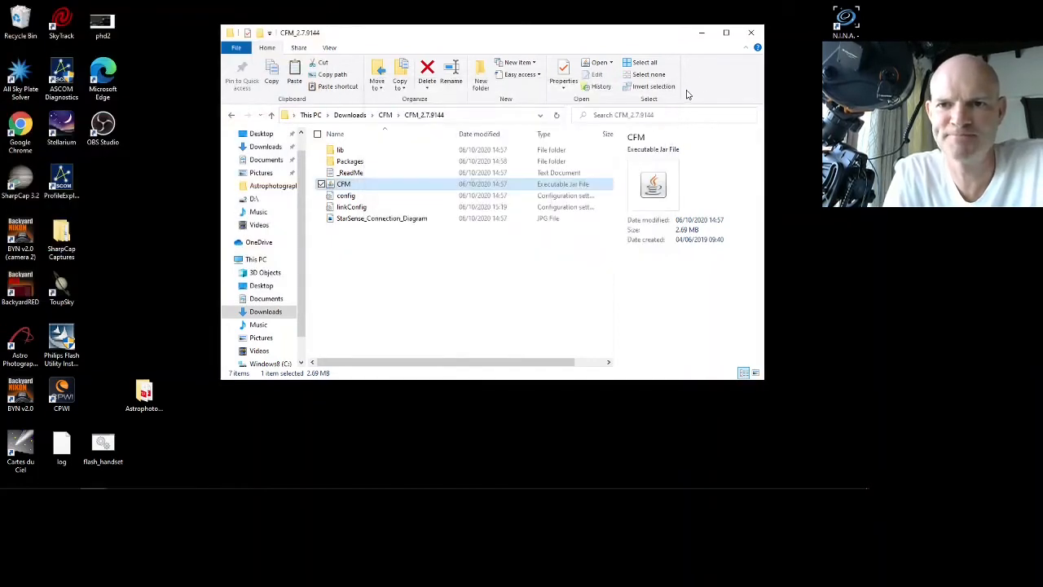
- Switch back to Chrome showing the Celestron Drivers and Software page
click(749, 33)
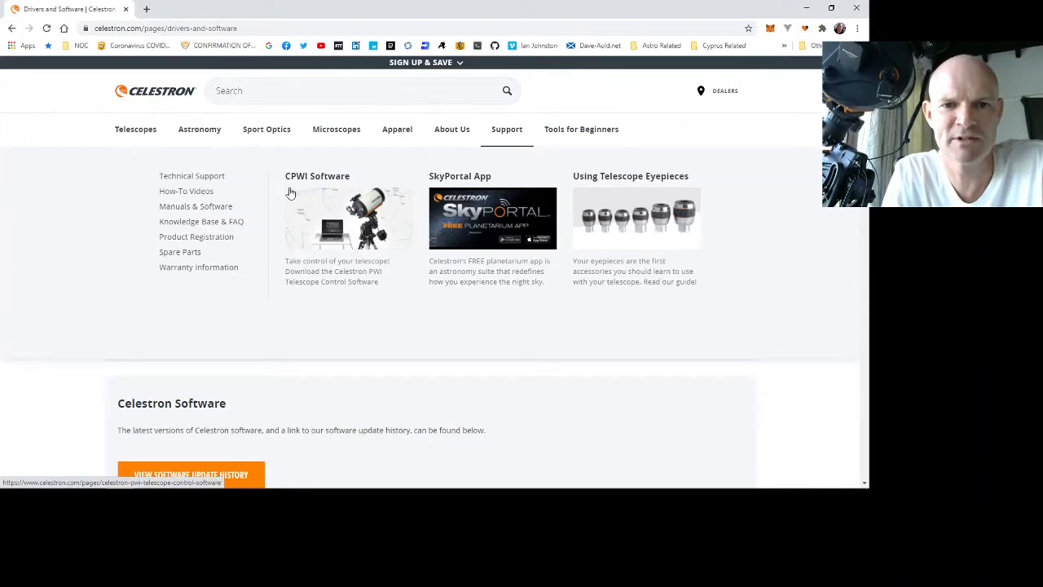
- Go to Support > CPWI Software and view the Celestron PWI Telescope Control Software page
click(316, 192)
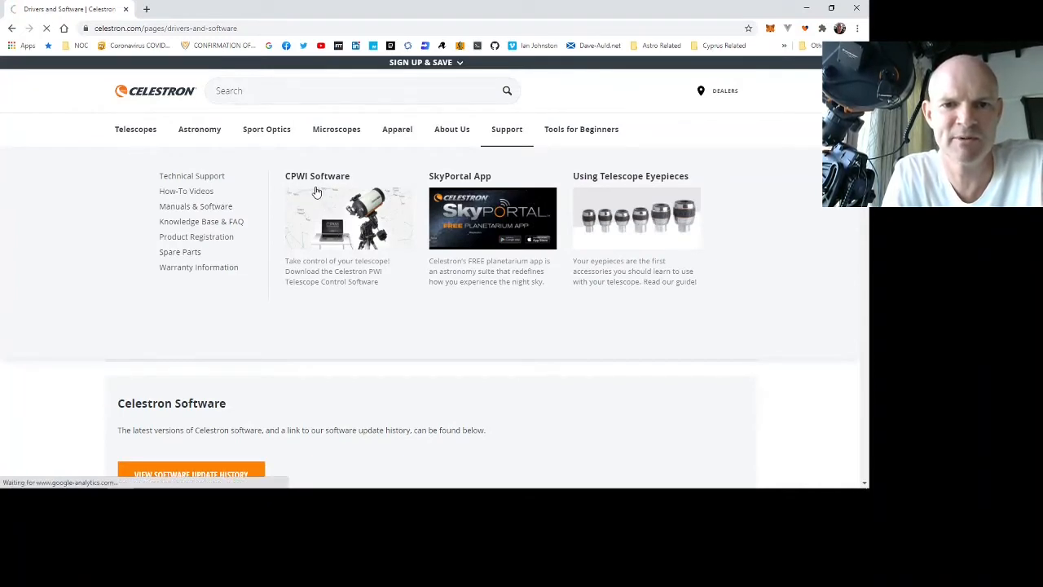
click(349, 219)
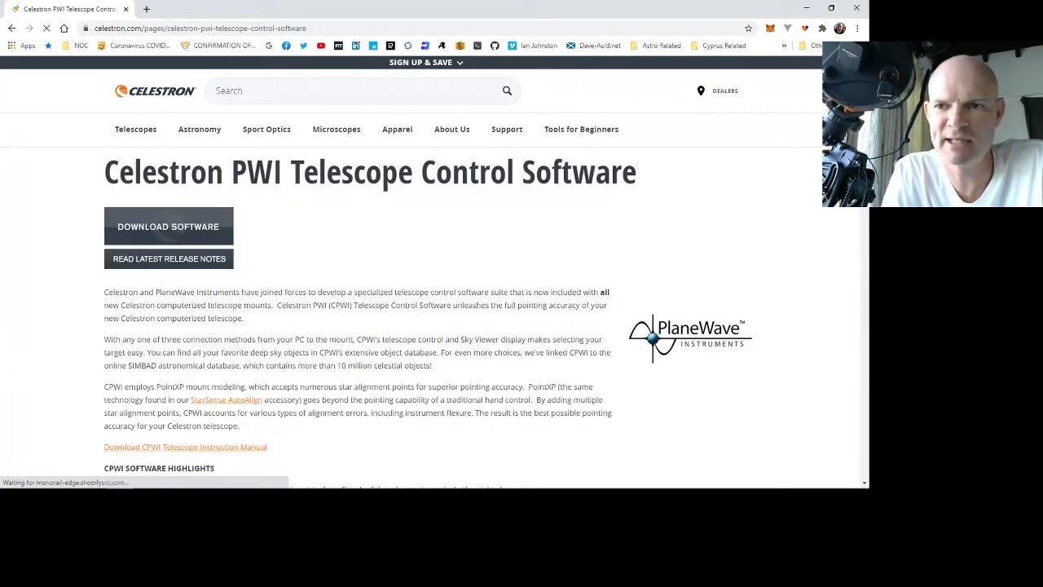
scroll(down, 3)
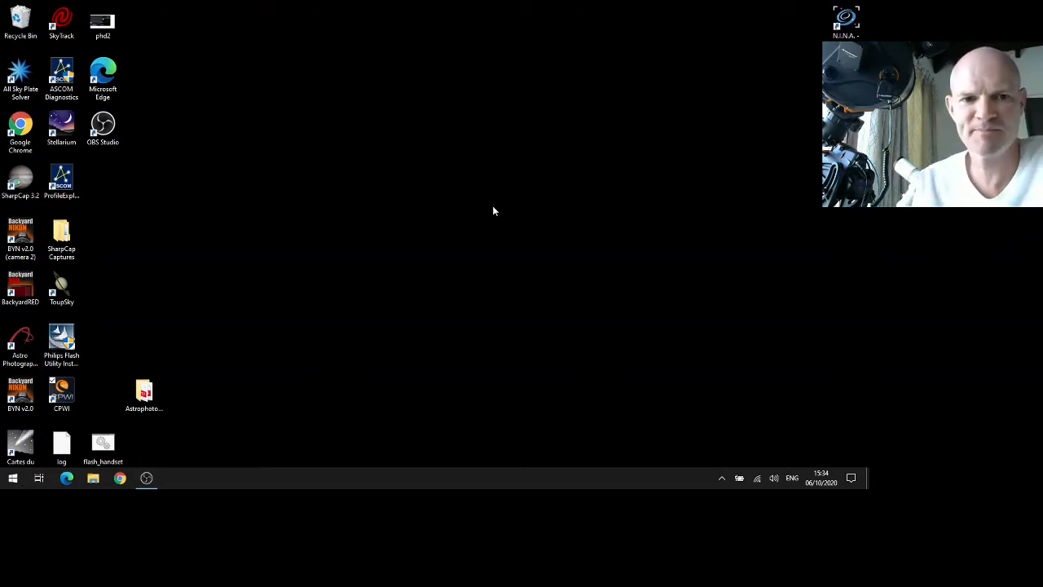
mouse_move(169, 360)
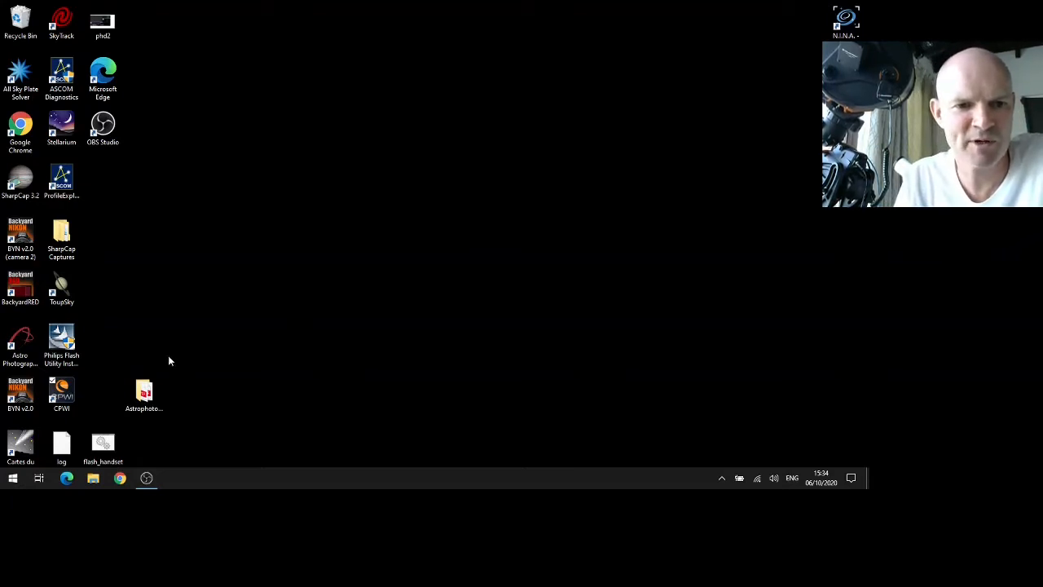
- Launch CPWI from the desktop and connect to the mount via Connection > Mount USB
click(62, 393)
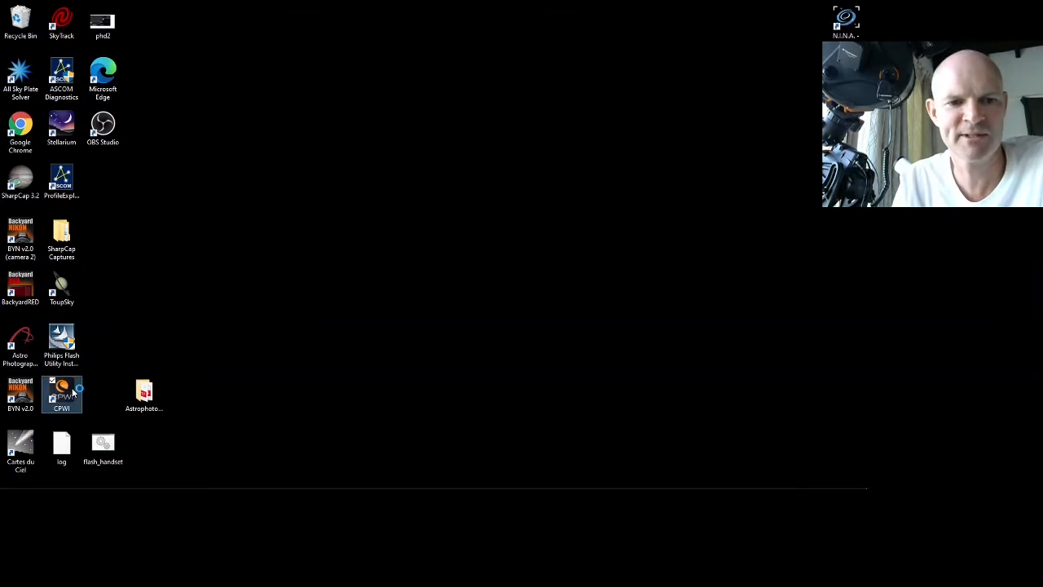
double_click(62, 396)
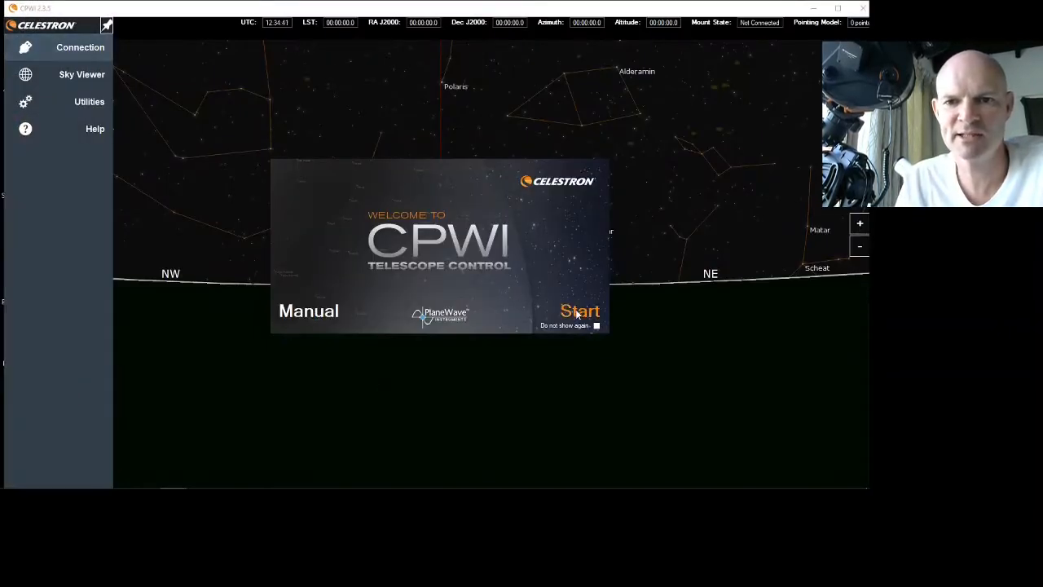
click(80, 47)
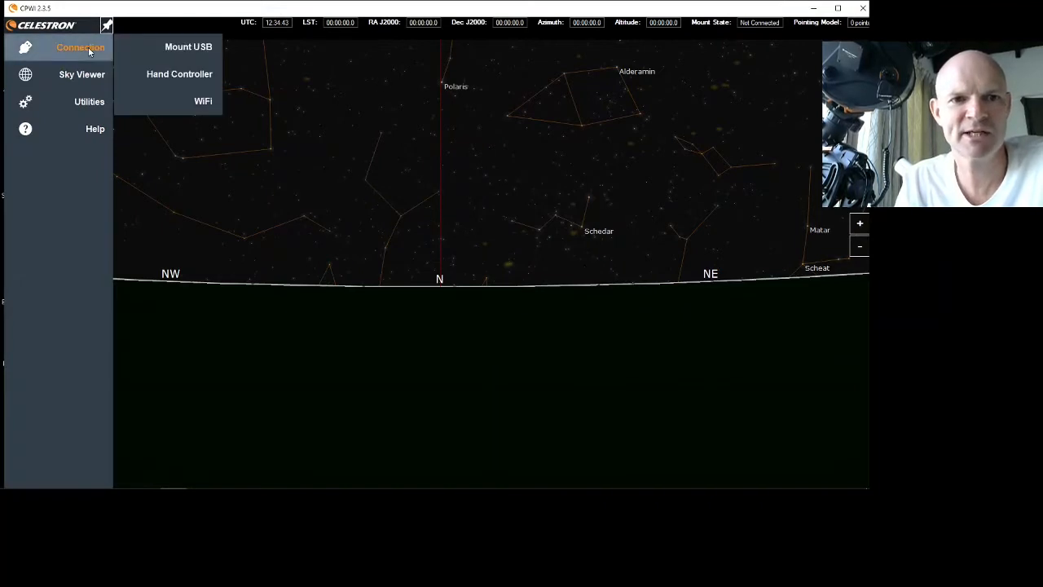
mouse_move(188, 45)
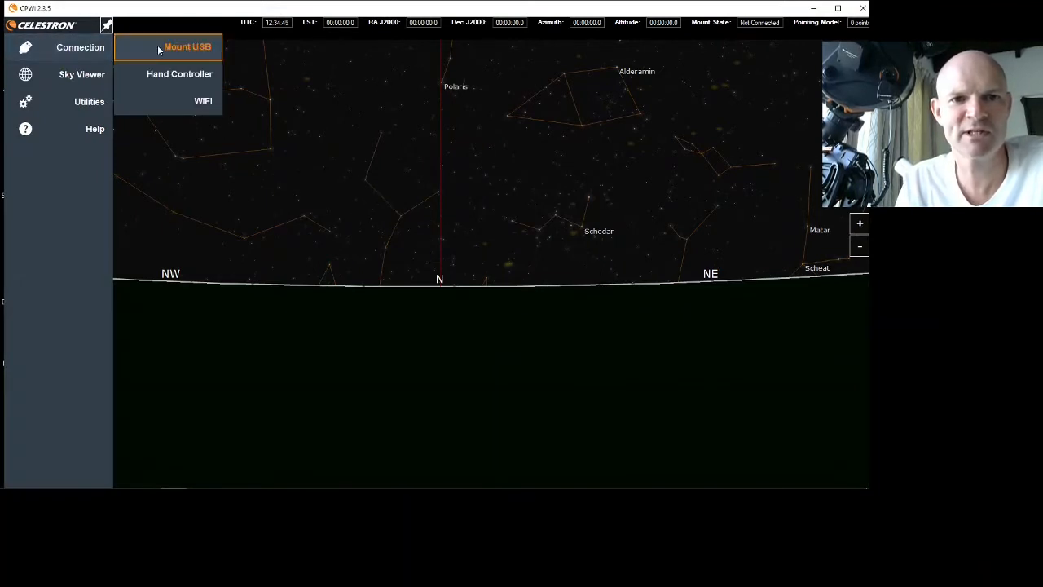
click(187, 45)
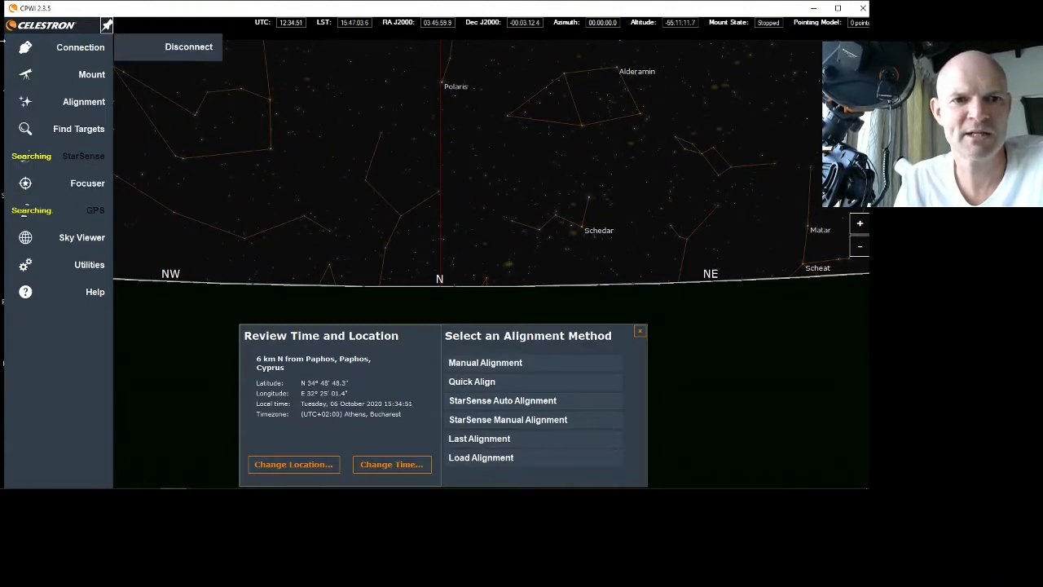
- Open Focuser > Calibration to bring up the focuser calibration window
click(88, 182)
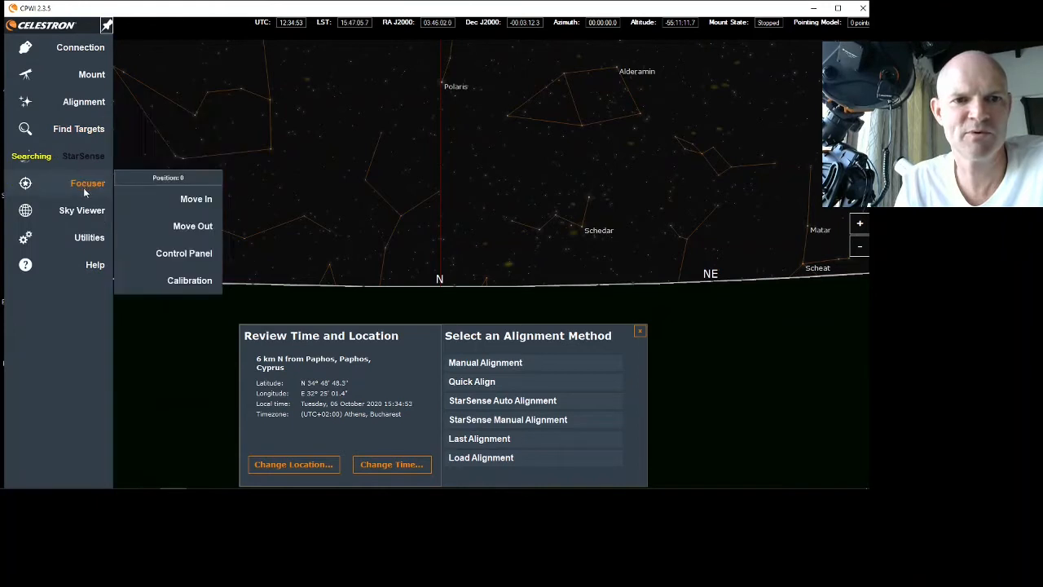
mouse_move(688, 244)
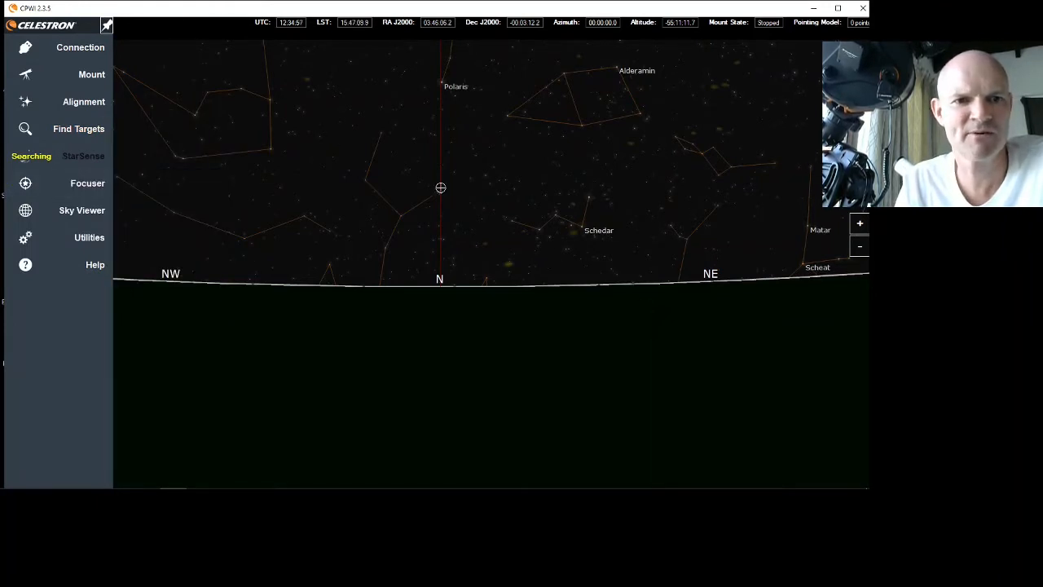
click(88, 183)
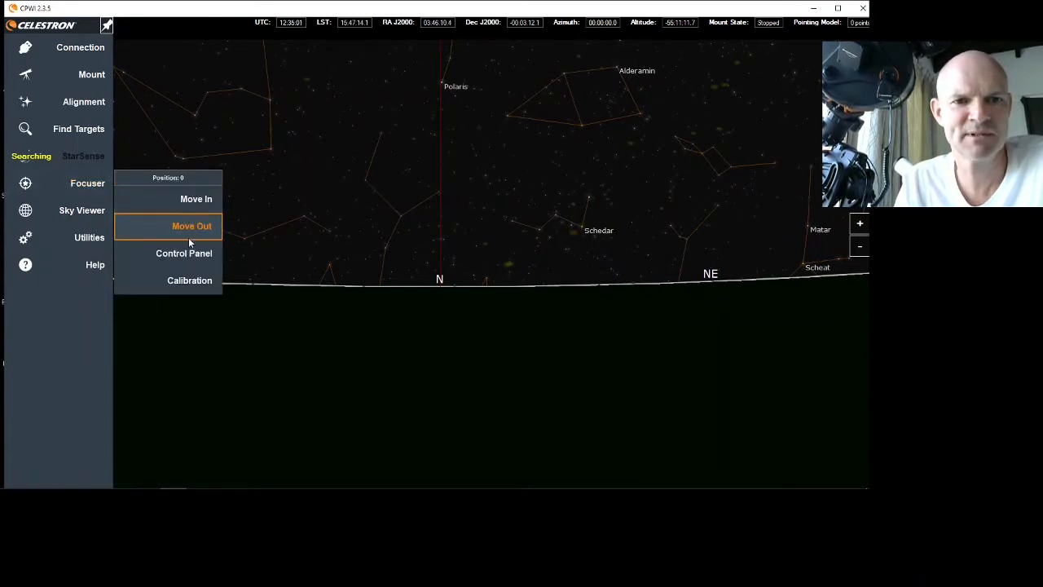
mouse_move(189, 281)
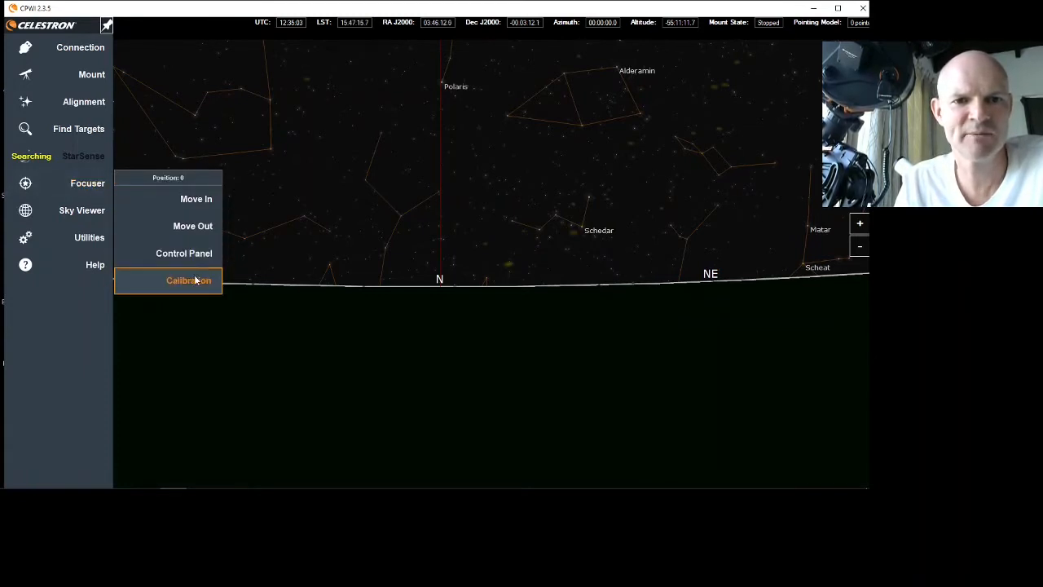
click(189, 281)
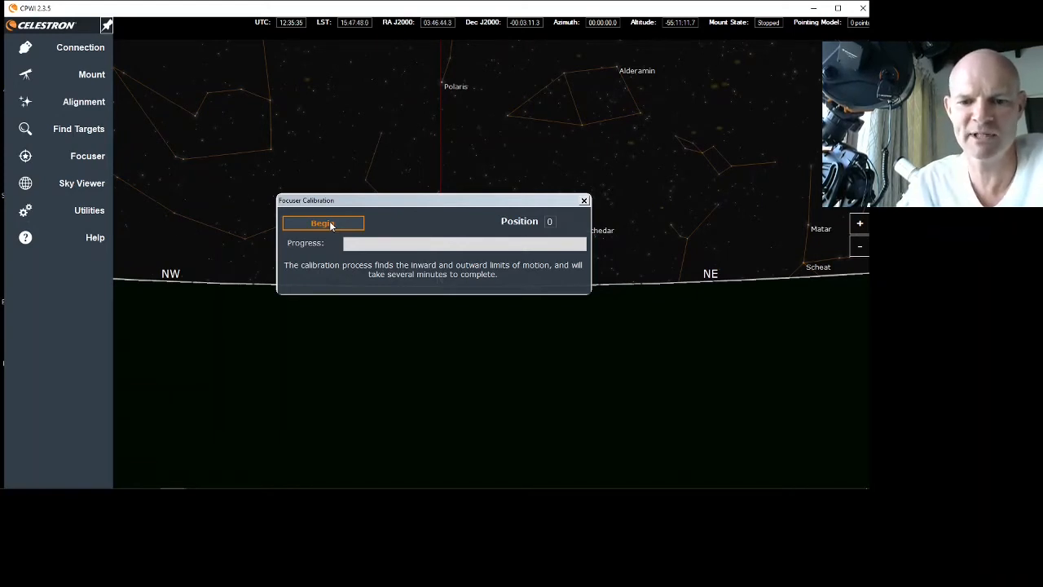
- Begin the focuser calibration and let it run to COMPLETE at position 22227
click(323, 223)
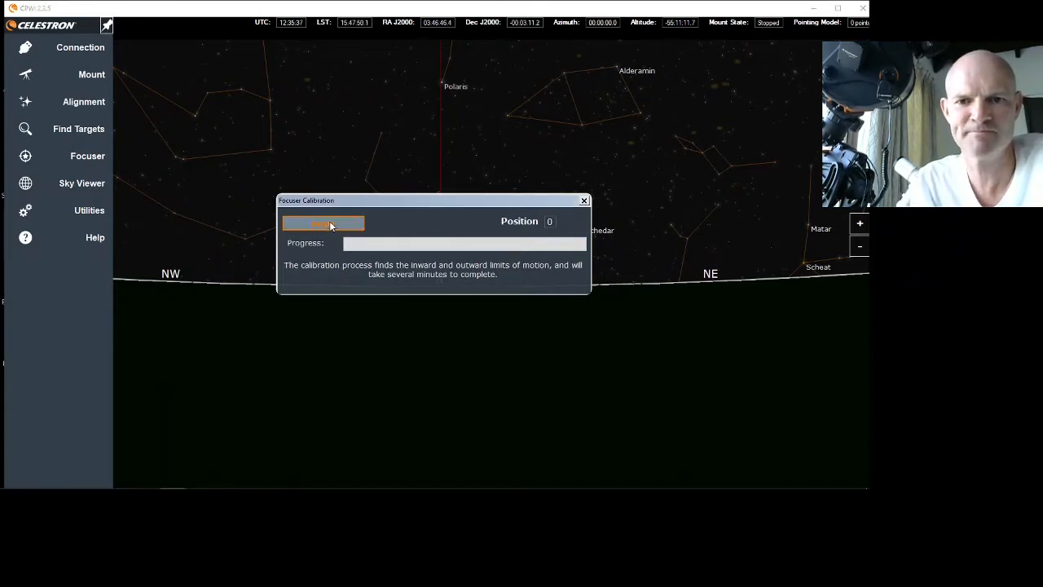
click(323, 223)
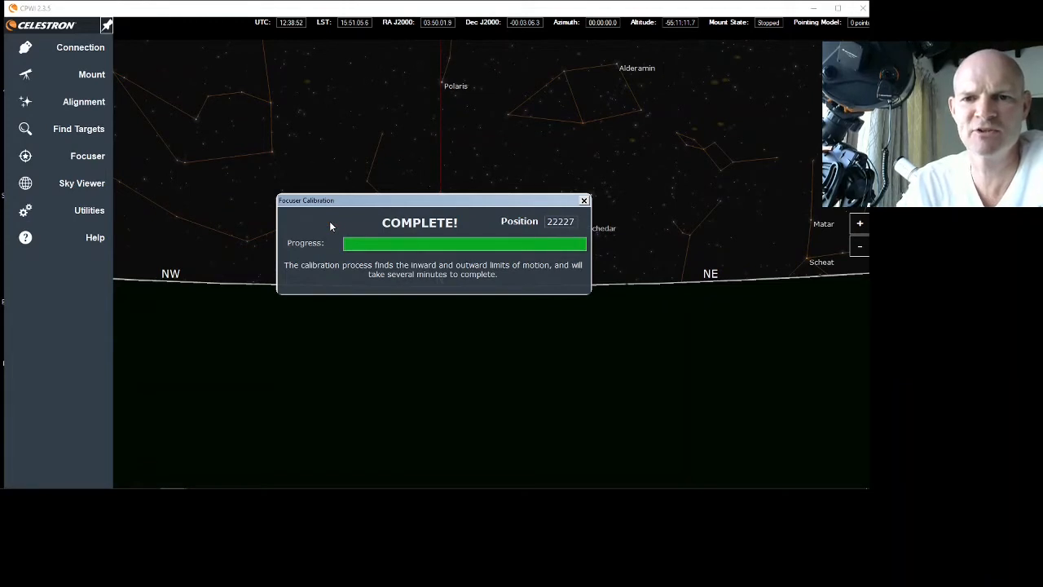
mouse_move(460, 238)
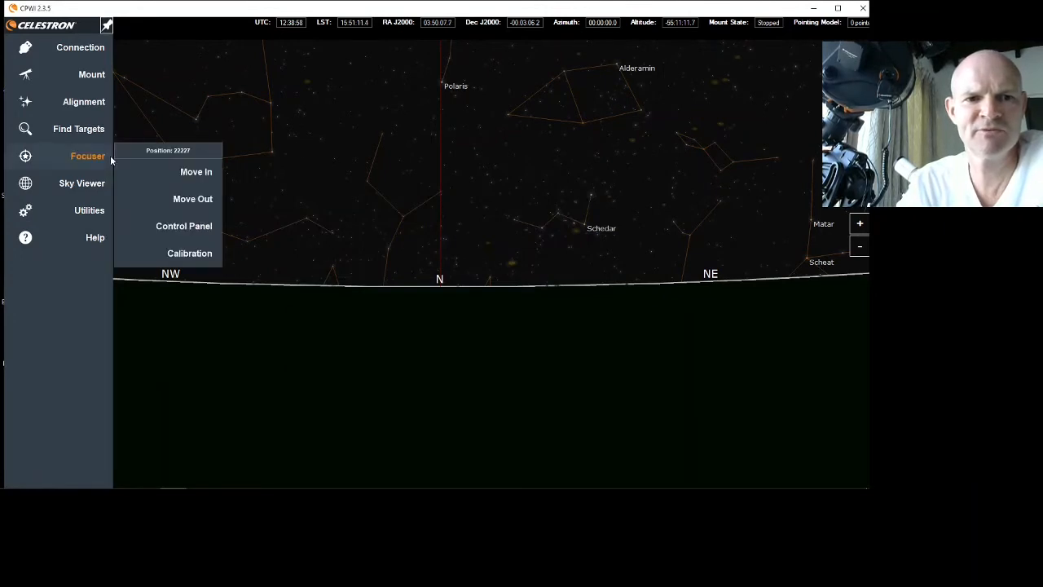
- Nudge the focuser inward and outward from the Focuser Control Panel
click(183, 225)
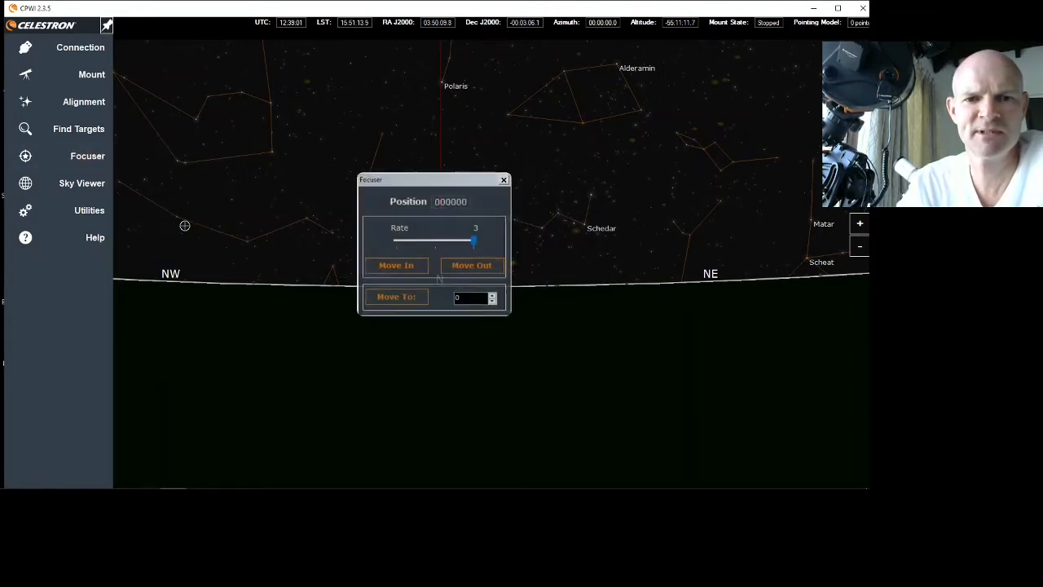
click(471, 264)
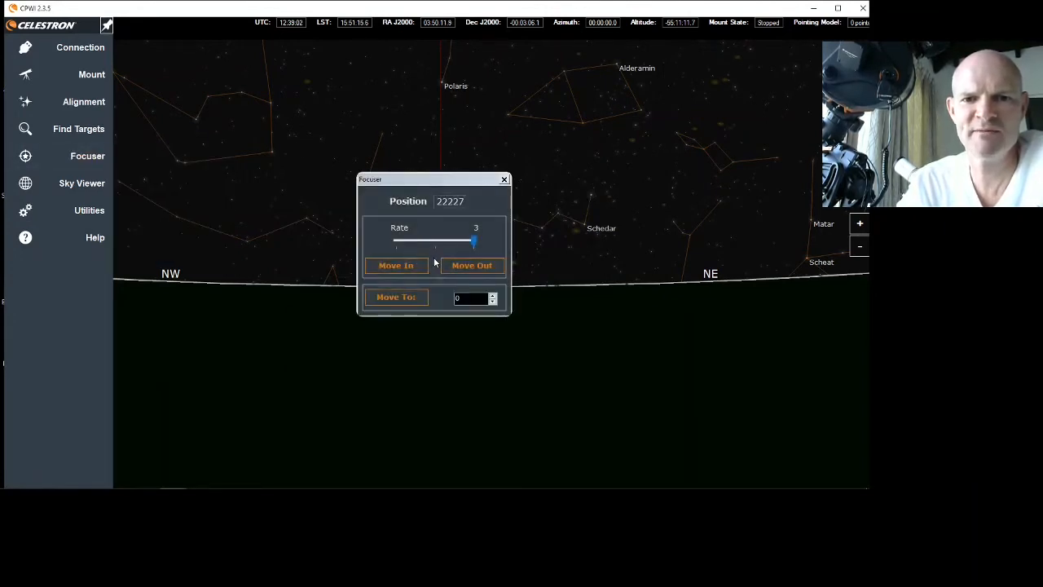
click(396, 264)
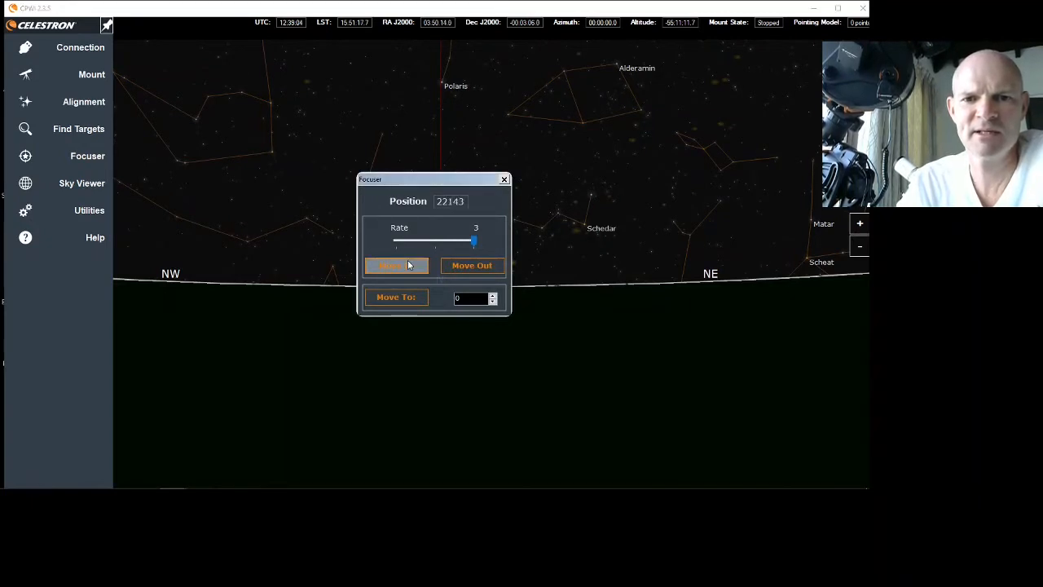
click(394, 264)
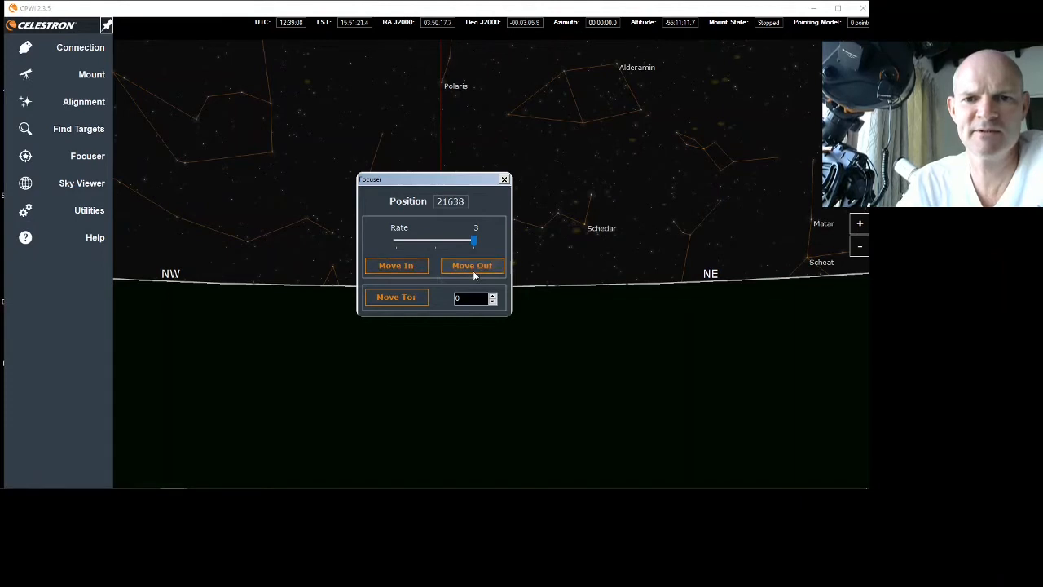
click(473, 264)
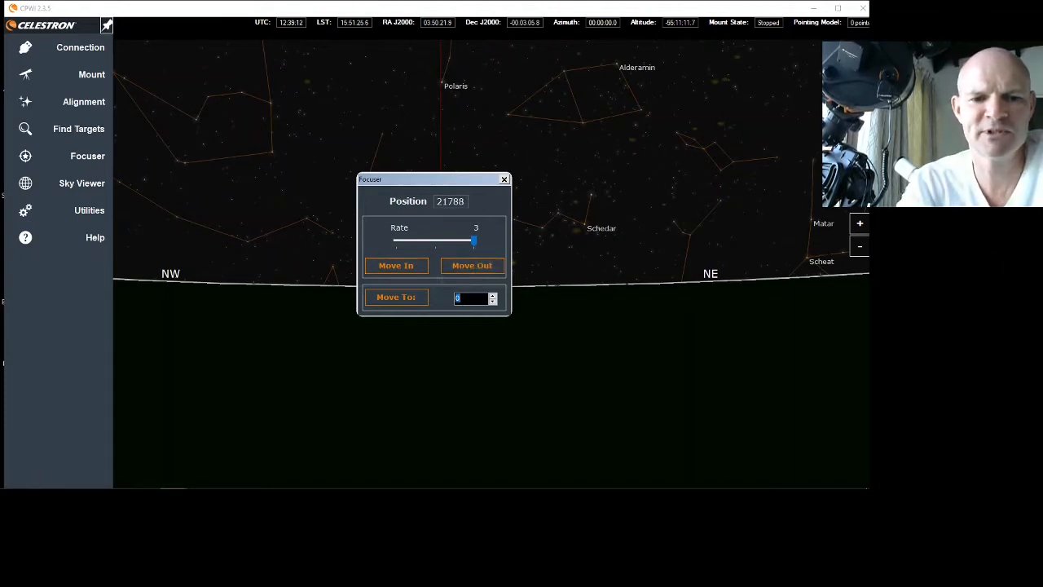
- Send the focuser to position 20000 with Move To
text(20000)
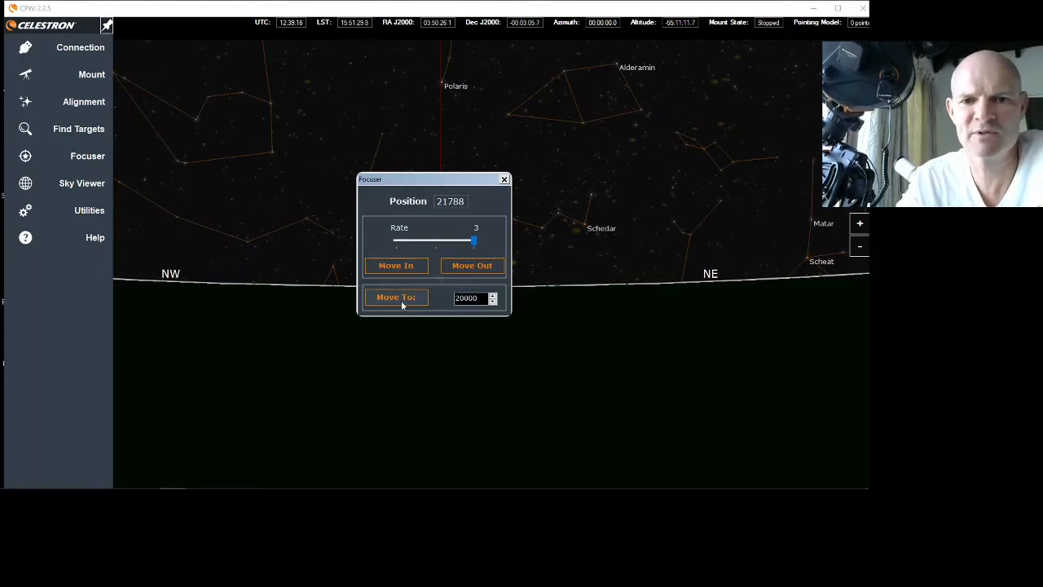
click(396, 297)
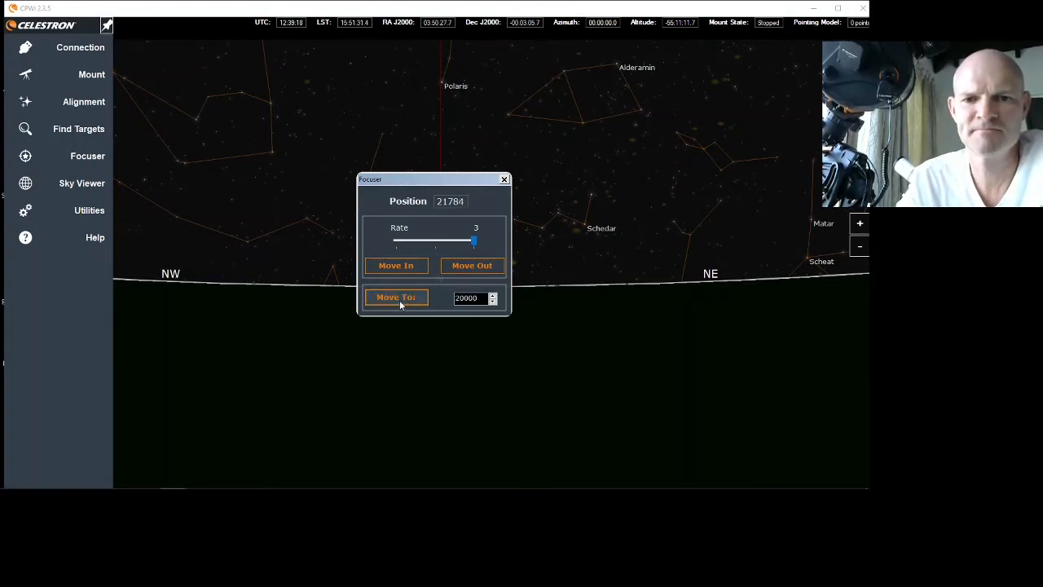
click(396, 264)
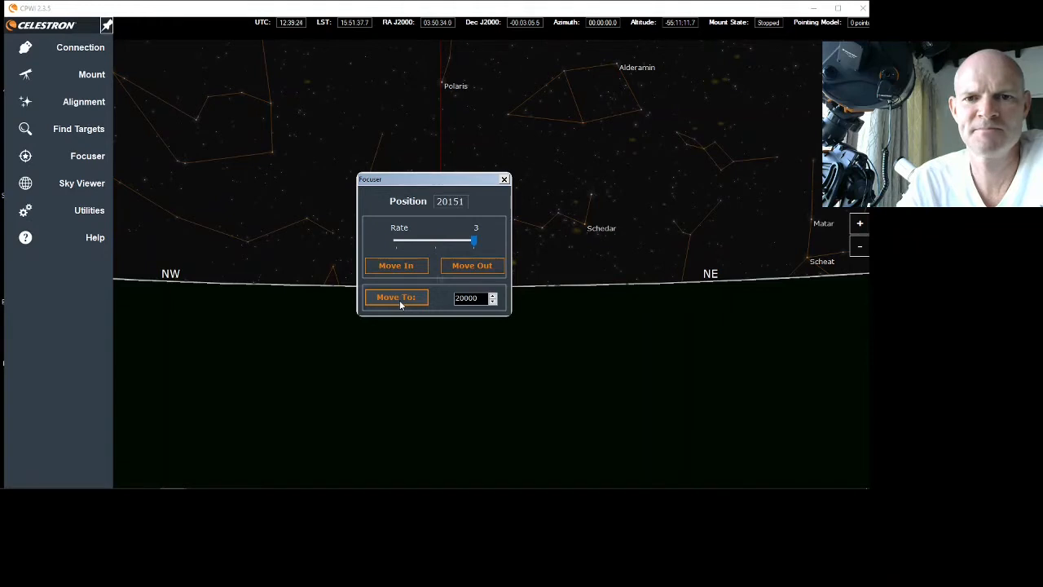
click(394, 264)
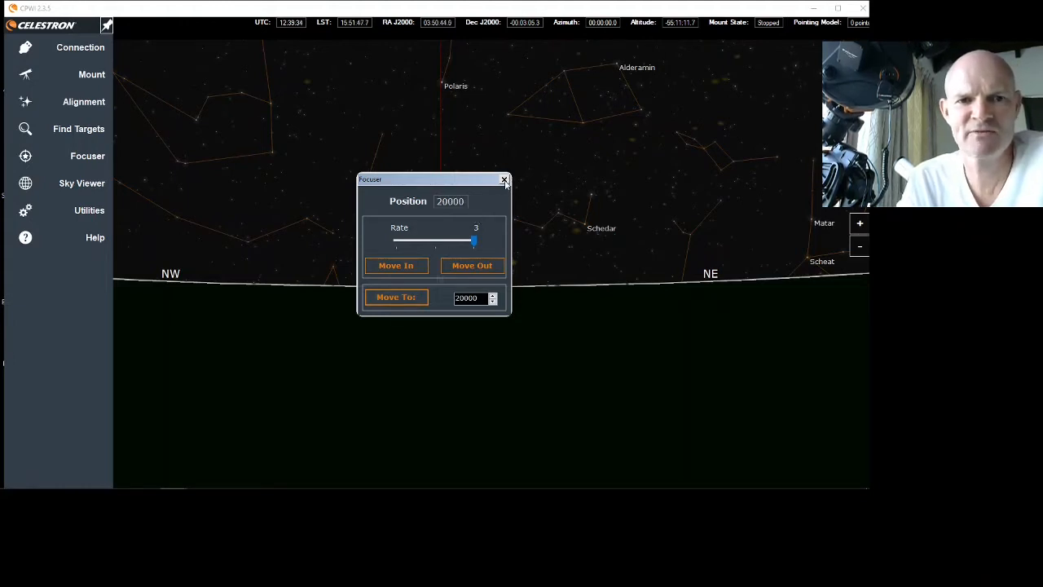
mouse_move(505, 179)
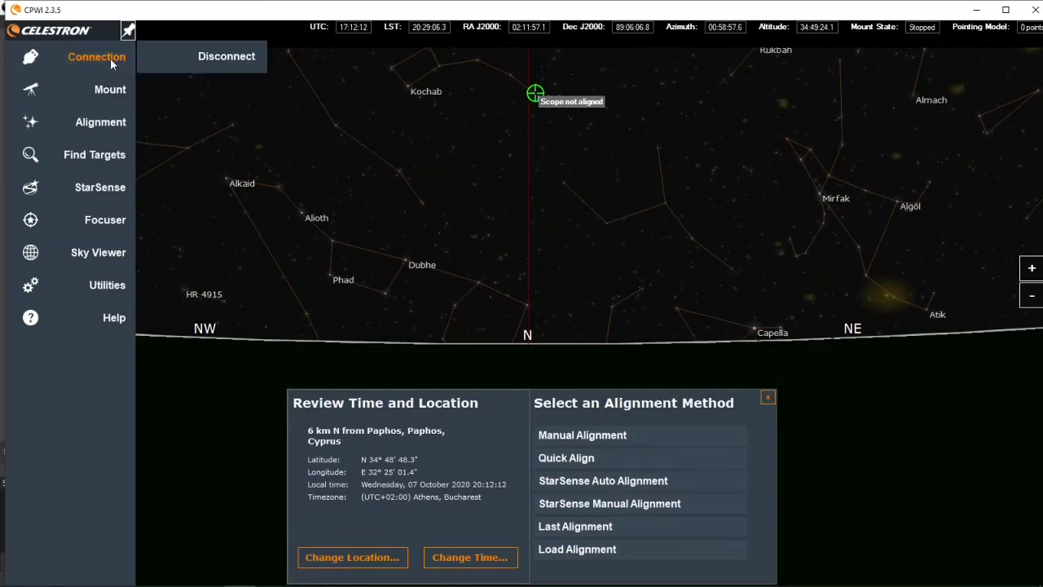
- Start StarSense automatic alignment and confirm Ready so the mount seeks its home switches
click(111, 88)
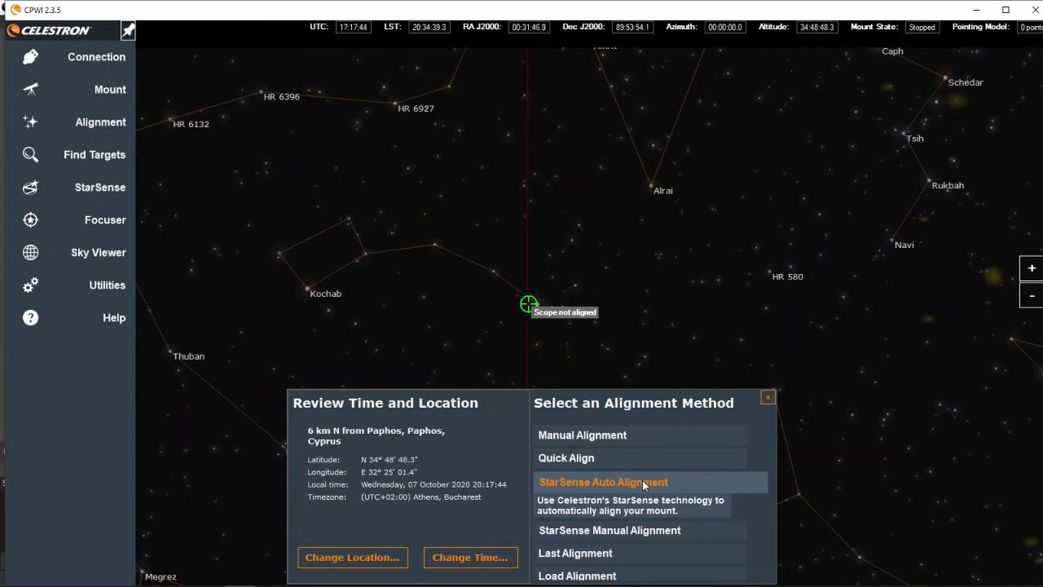
click(603, 483)
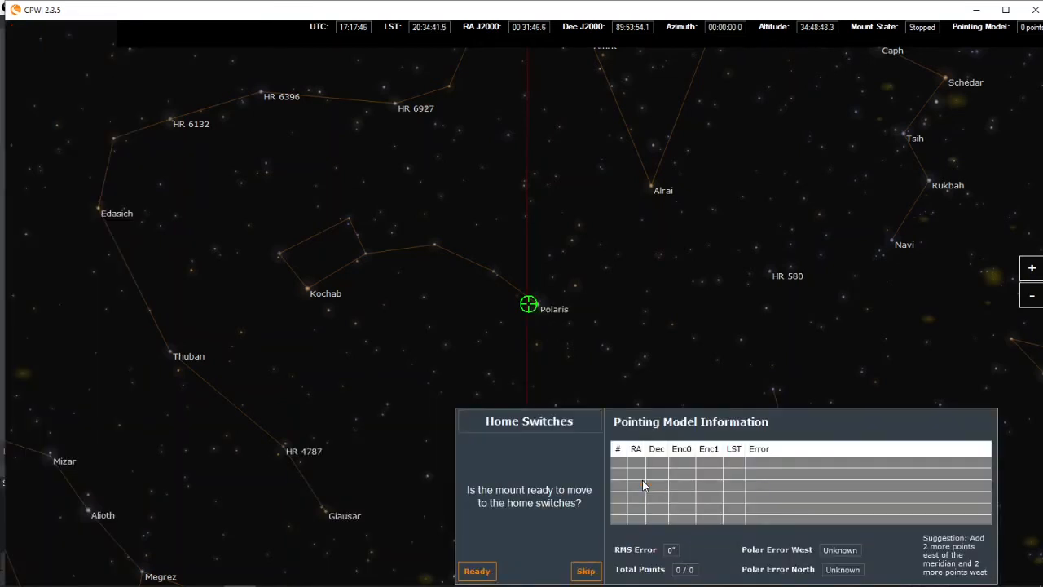
mouse_move(558, 531)
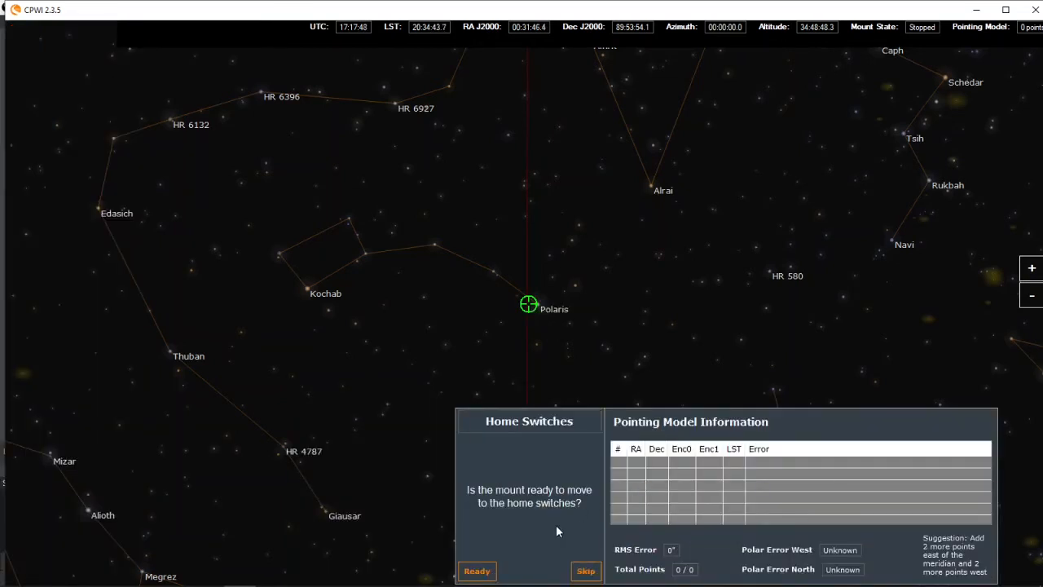
mouse_move(513, 564)
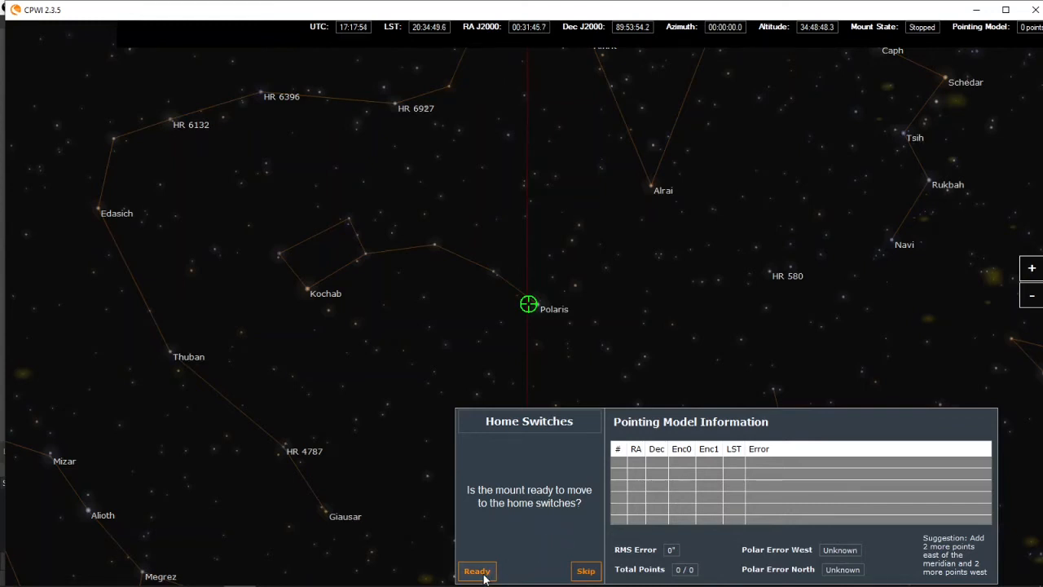
click(476, 570)
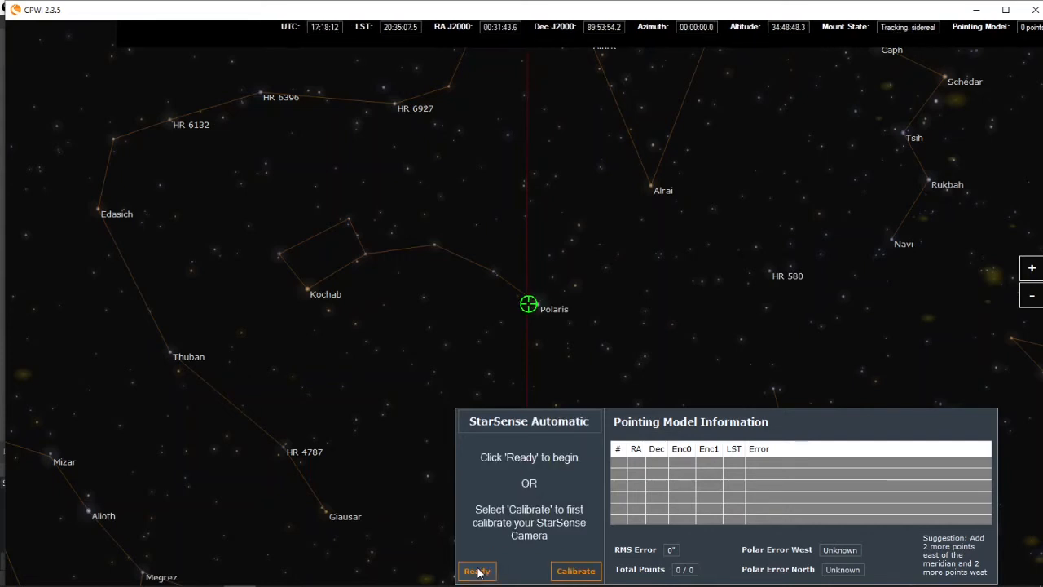
mouse_move(518, 571)
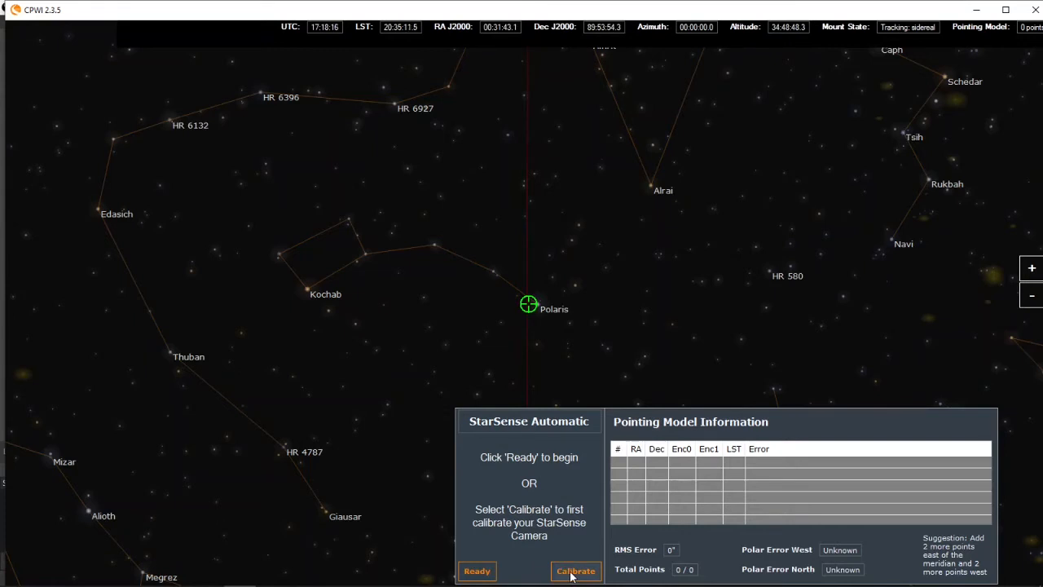
- Choose Calibrate, pick Vega in the sky view and slew the mount to it
click(575, 570)
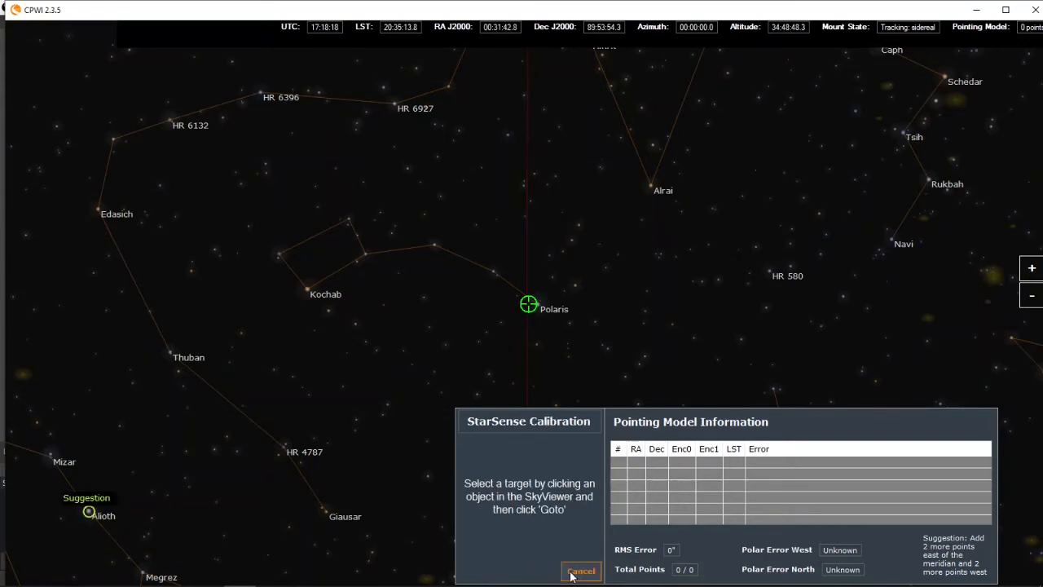
mouse_move(388, 481)
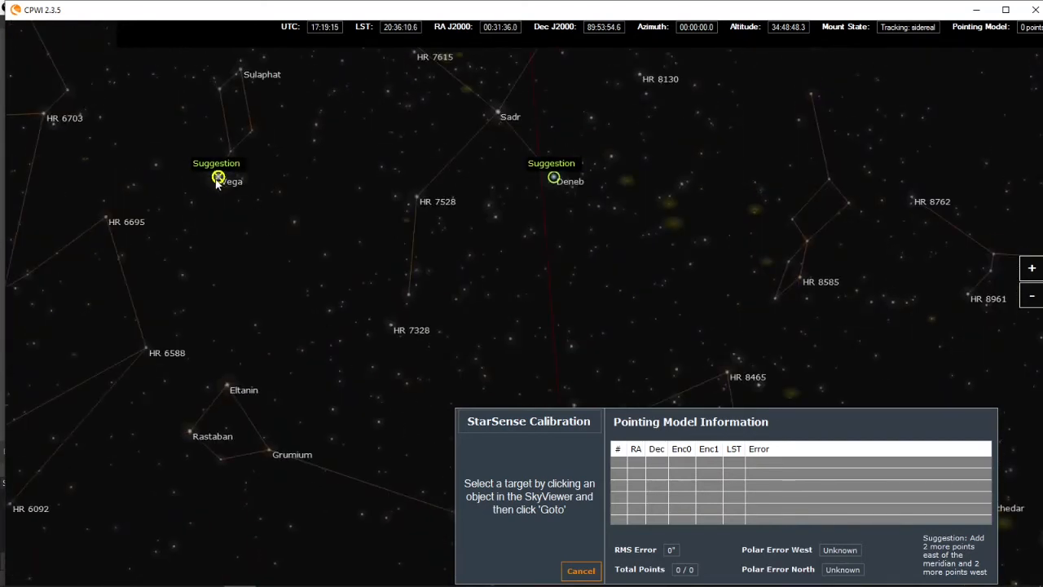
click(218, 176)
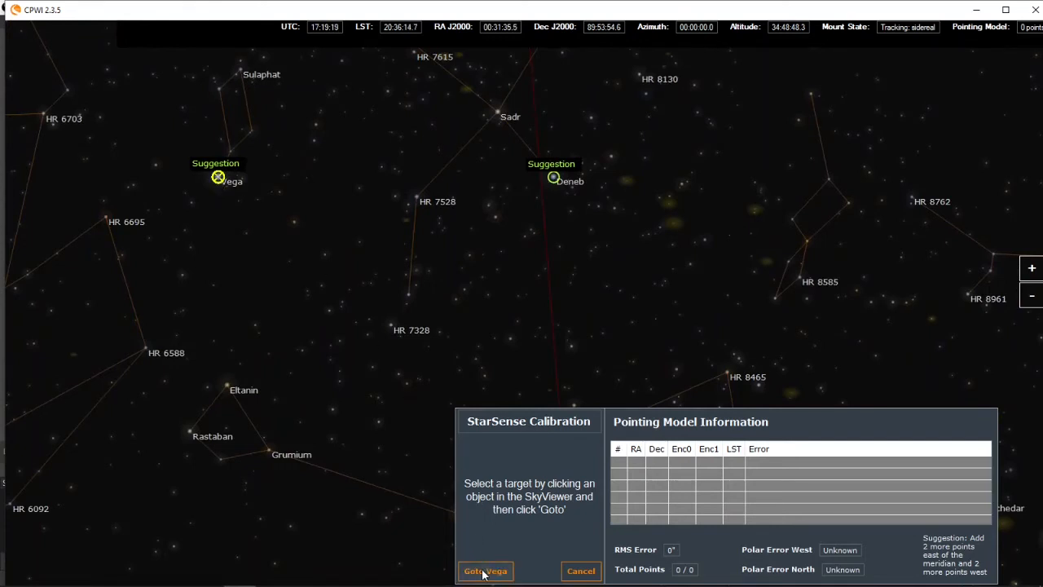
click(486, 570)
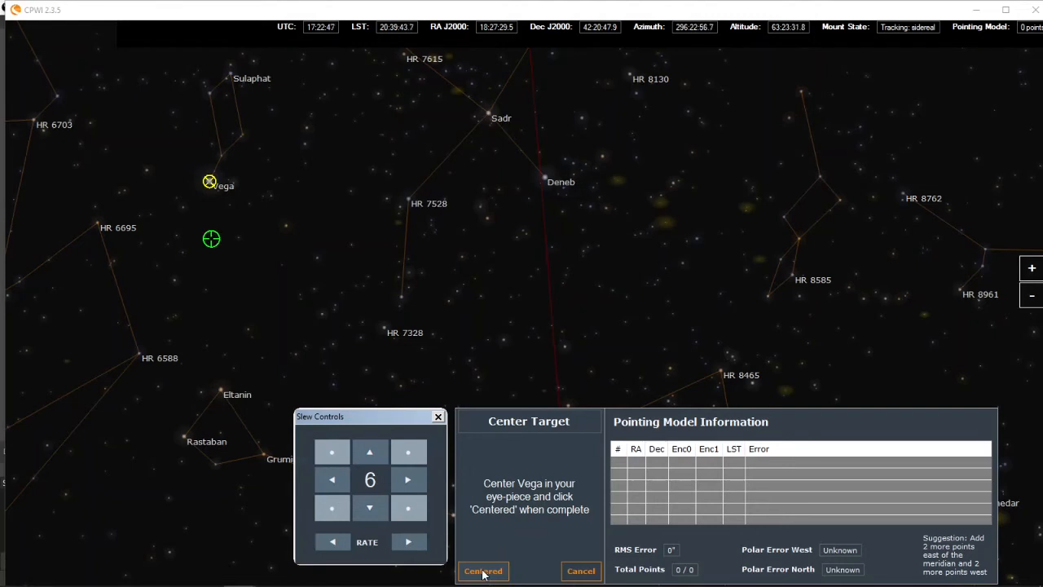
- Confirm Vega is centered and move past the calibration-complete result with its new centroid
click(482, 570)
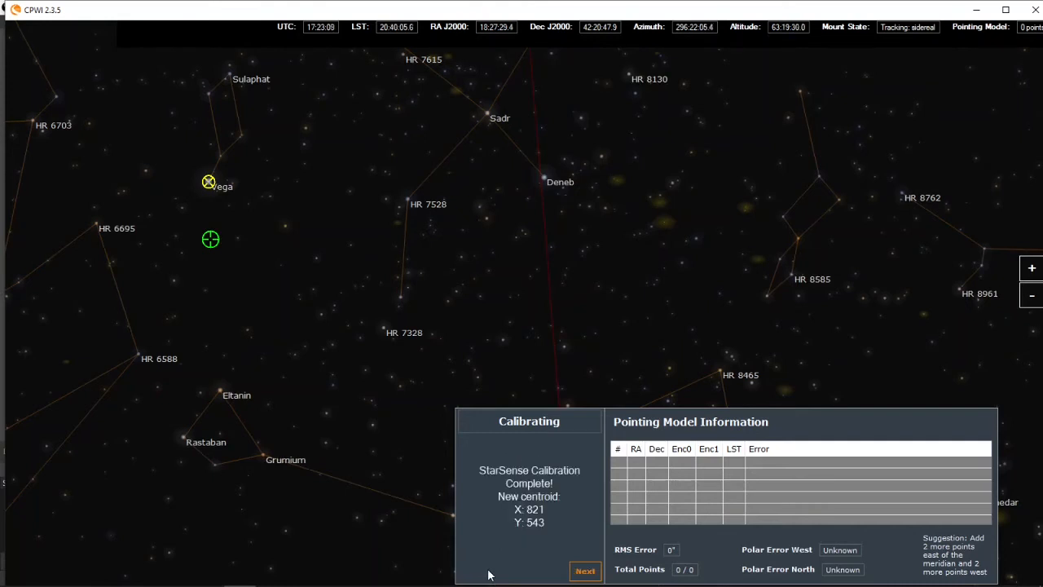
click(585, 571)
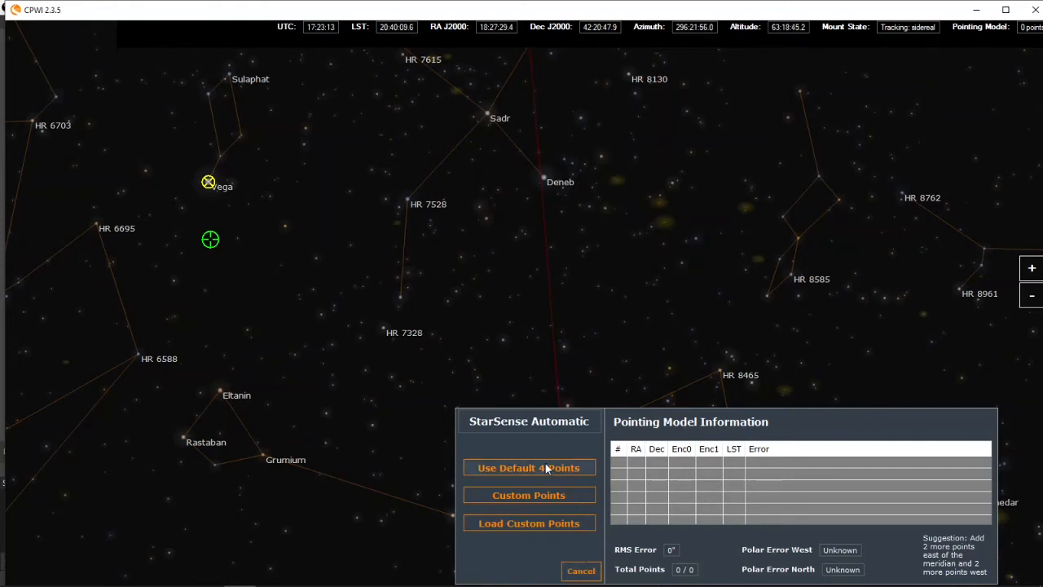
- Run the StarSense alignment with the default 4 points to a 37-arcsecond RMS result
click(528, 466)
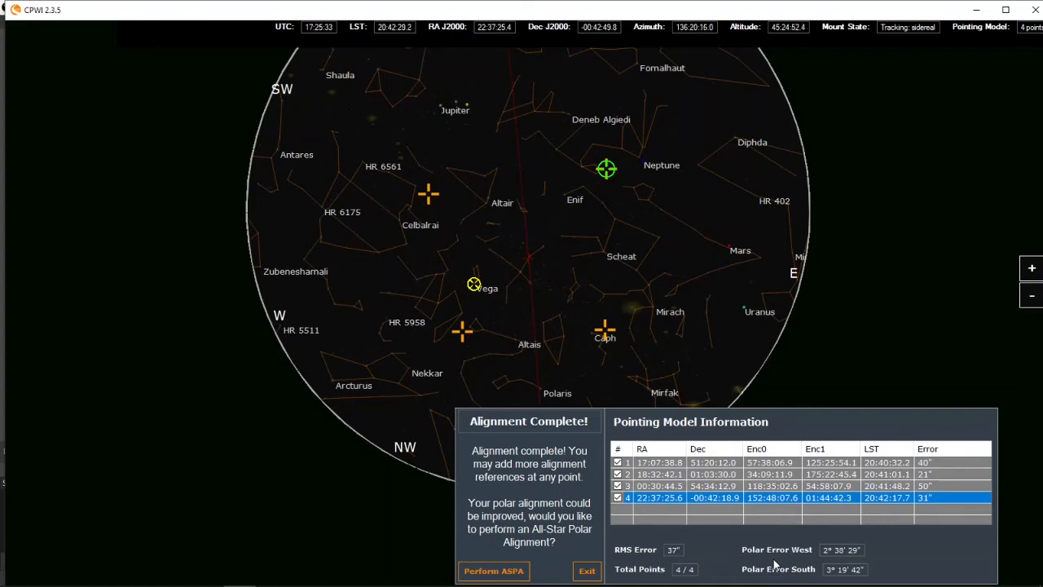
mouse_move(795, 573)
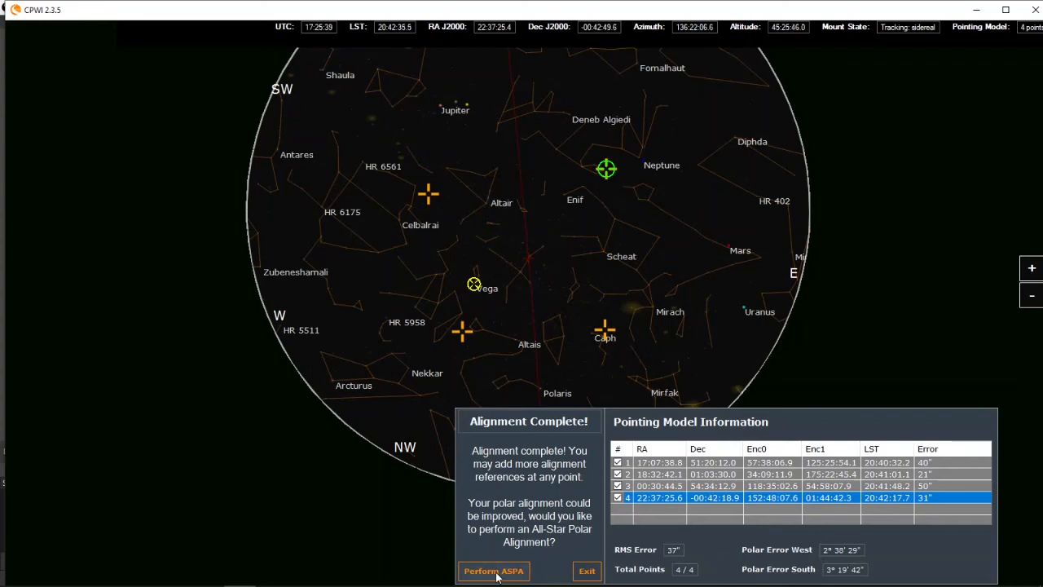
- Start All-Star Polar Alignment, pick Altair in the sky view and slew to it
click(493, 570)
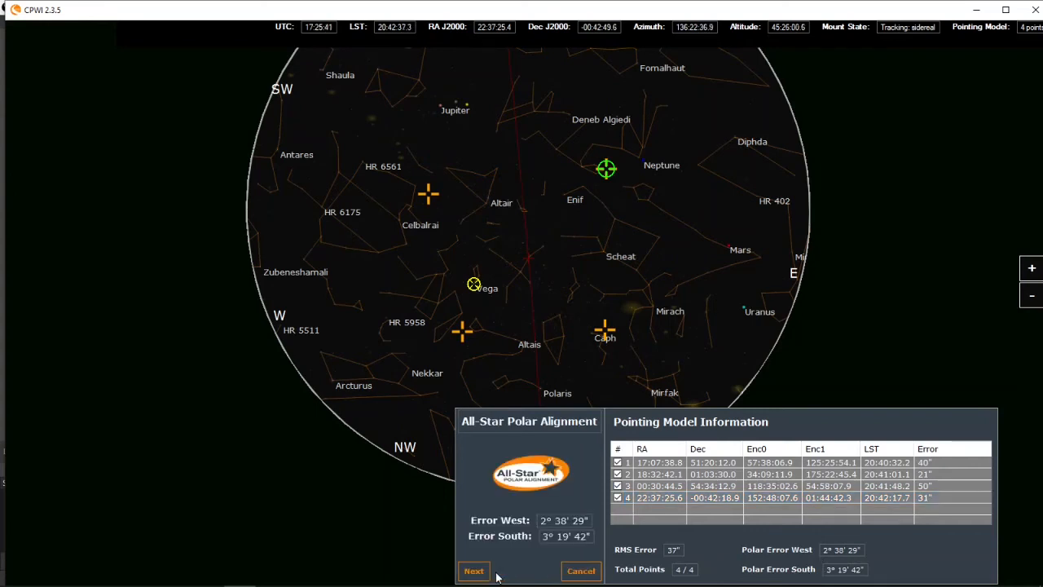
click(473, 570)
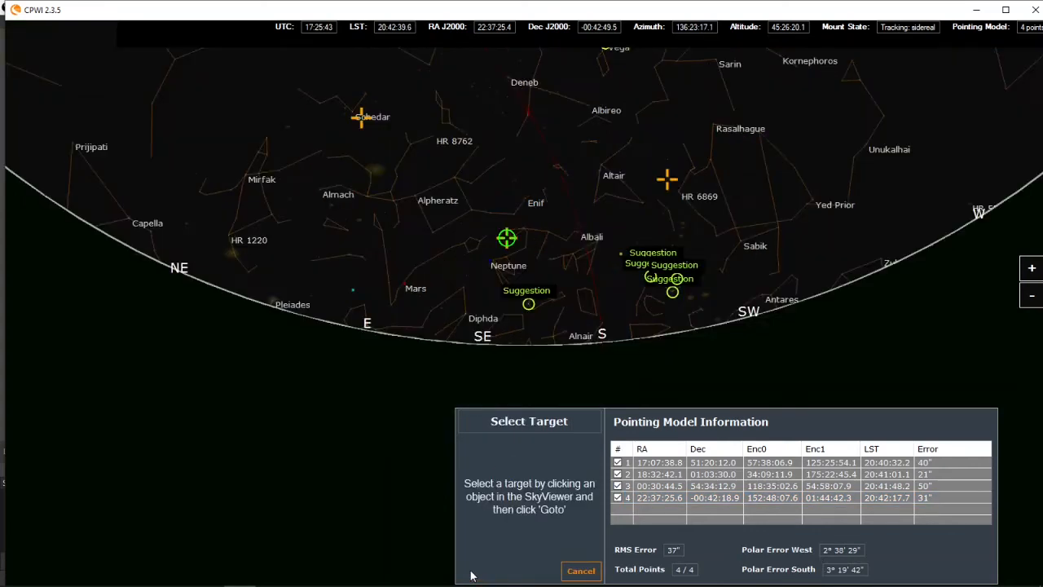
mouse_move(559, 377)
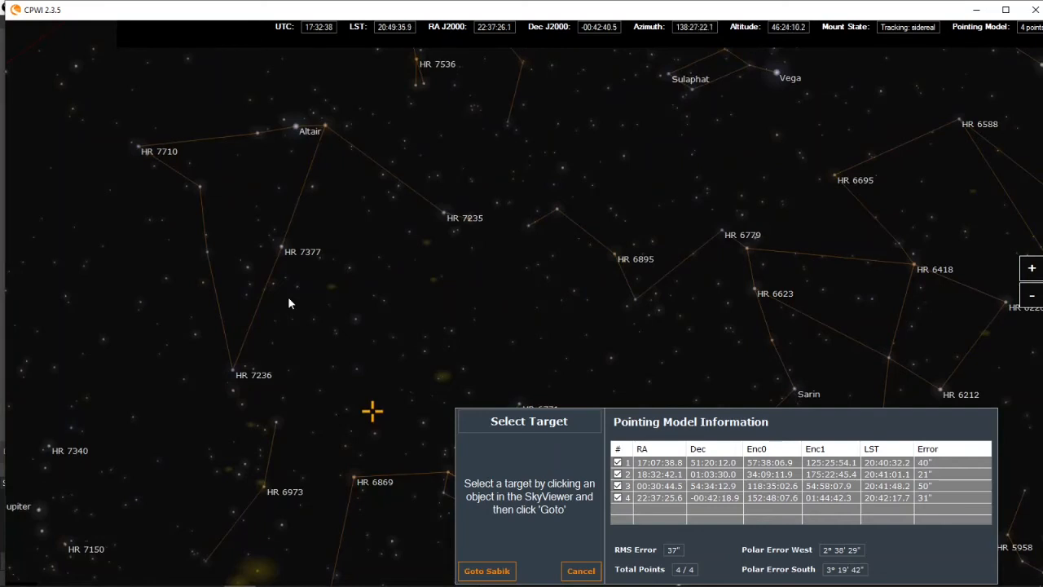
mouse_move(298, 134)
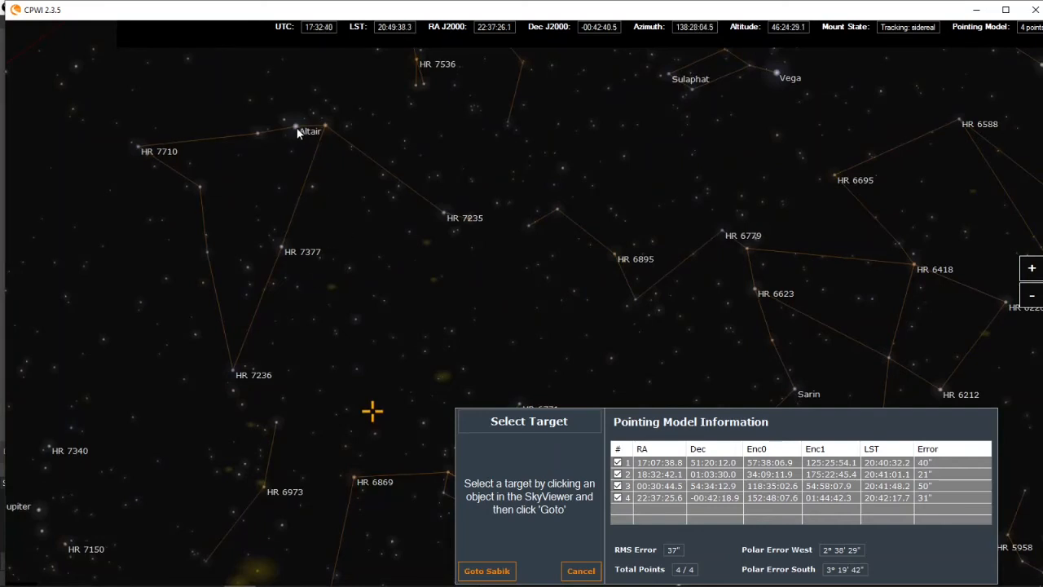
click(295, 128)
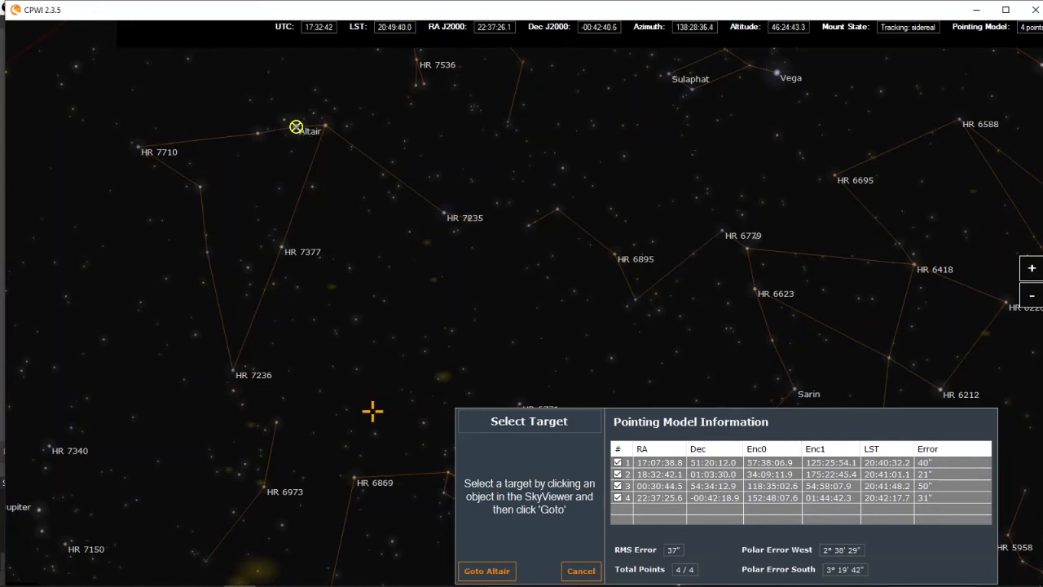
click(486, 571)
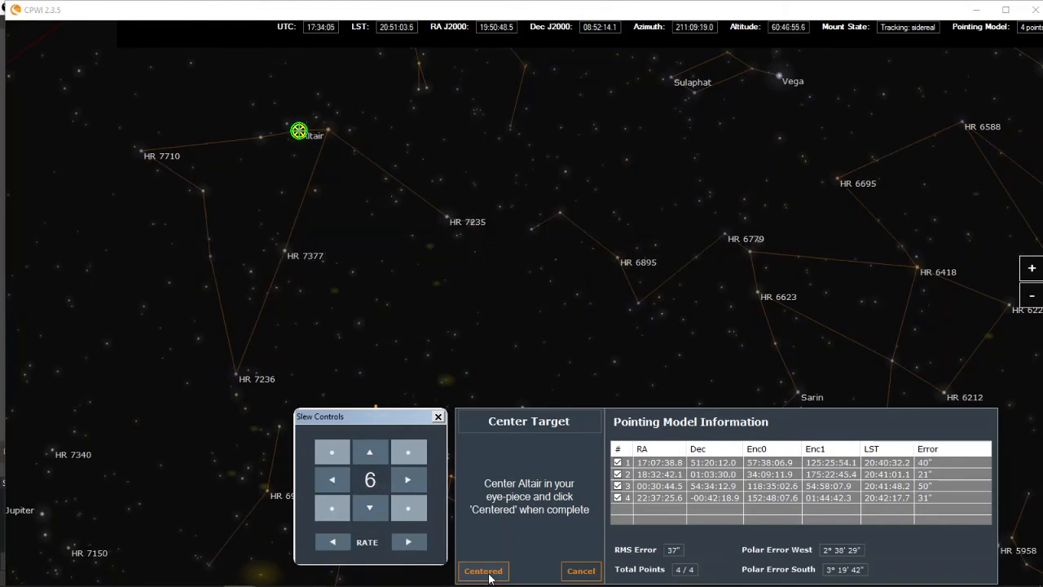
- Confirm Altair is centered and mark the knob adjustment complete, zeroing the polar errors
click(483, 570)
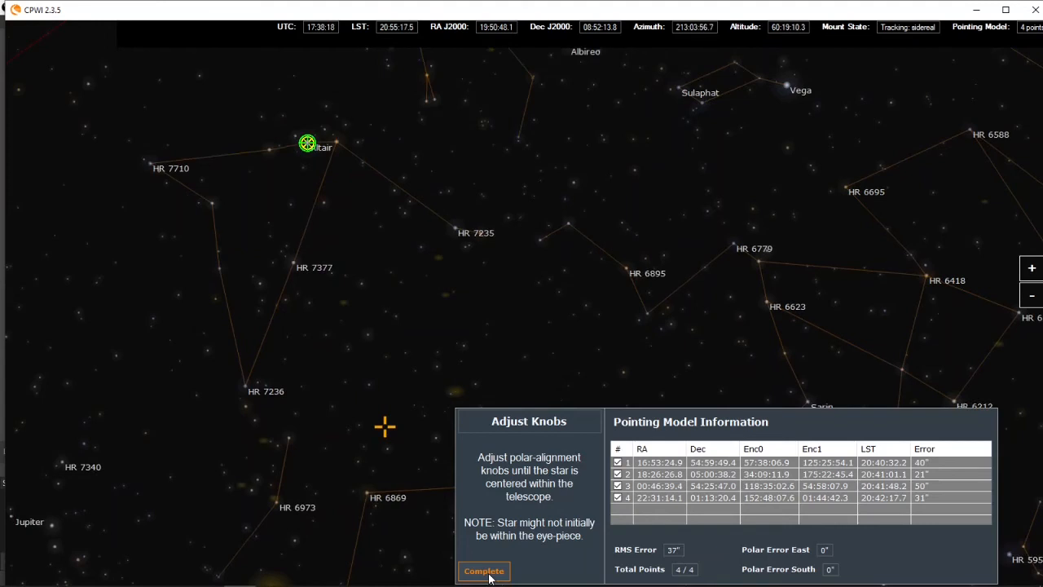
click(484, 570)
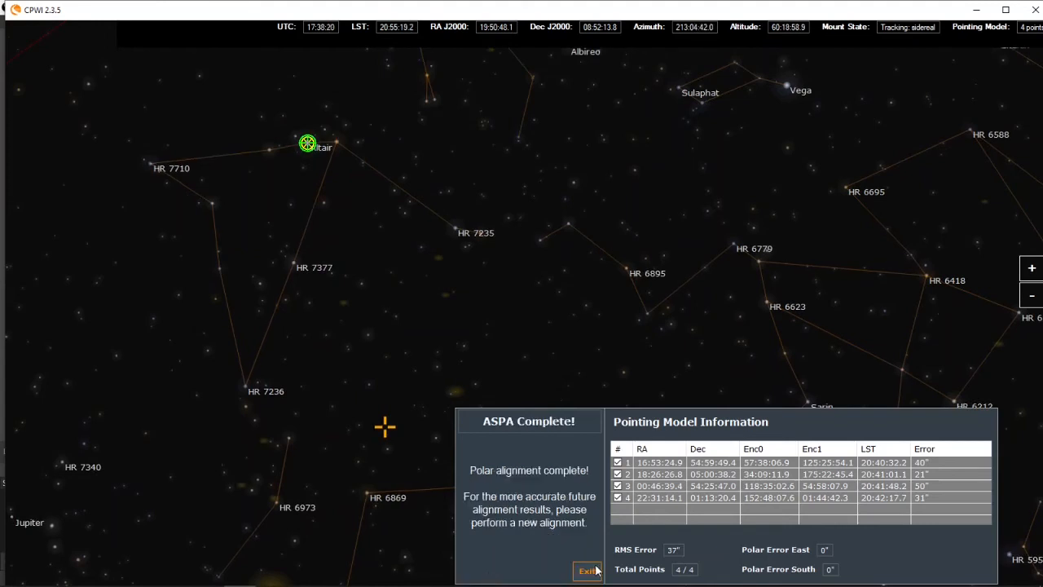
click(14, 29)
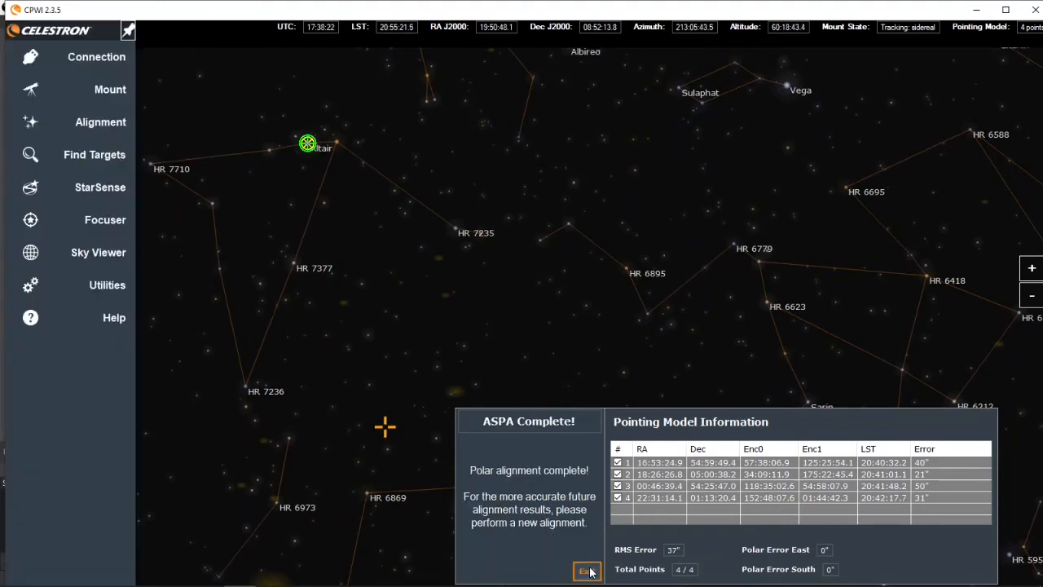
- Close the ASPA message and reach Find Targets > Local Database through the side menu
click(587, 571)
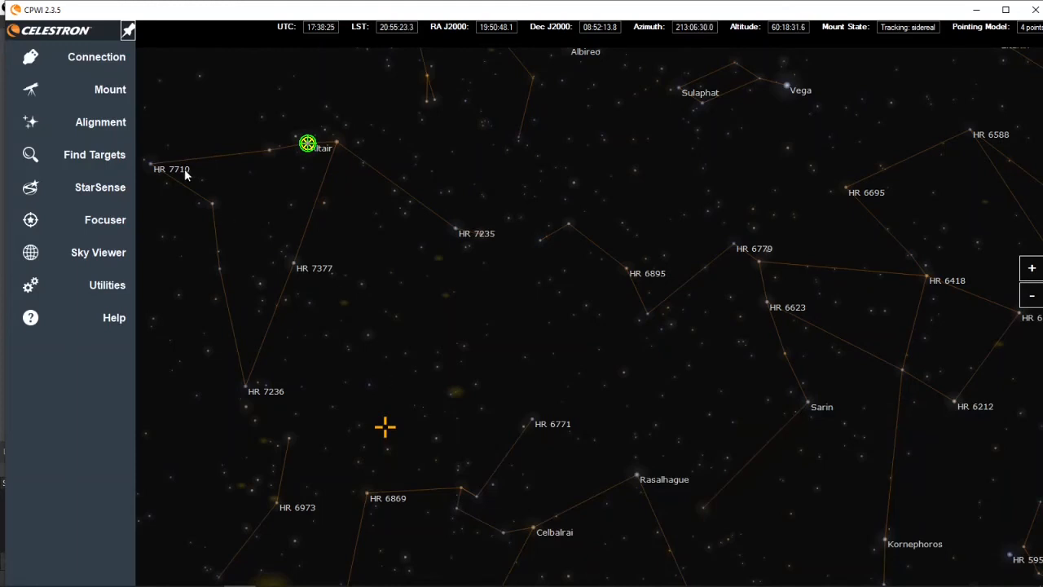
click(110, 88)
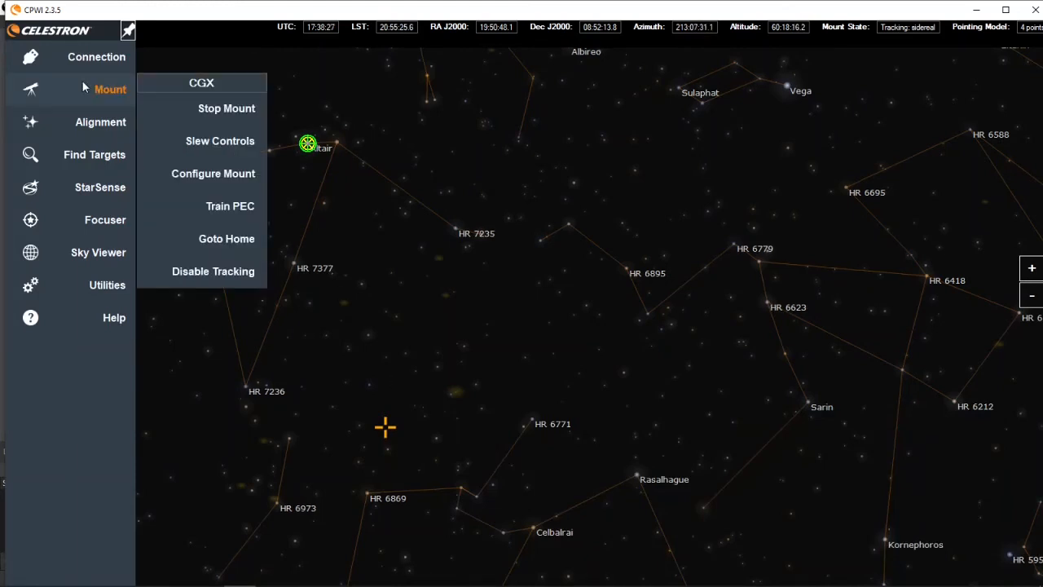
click(101, 121)
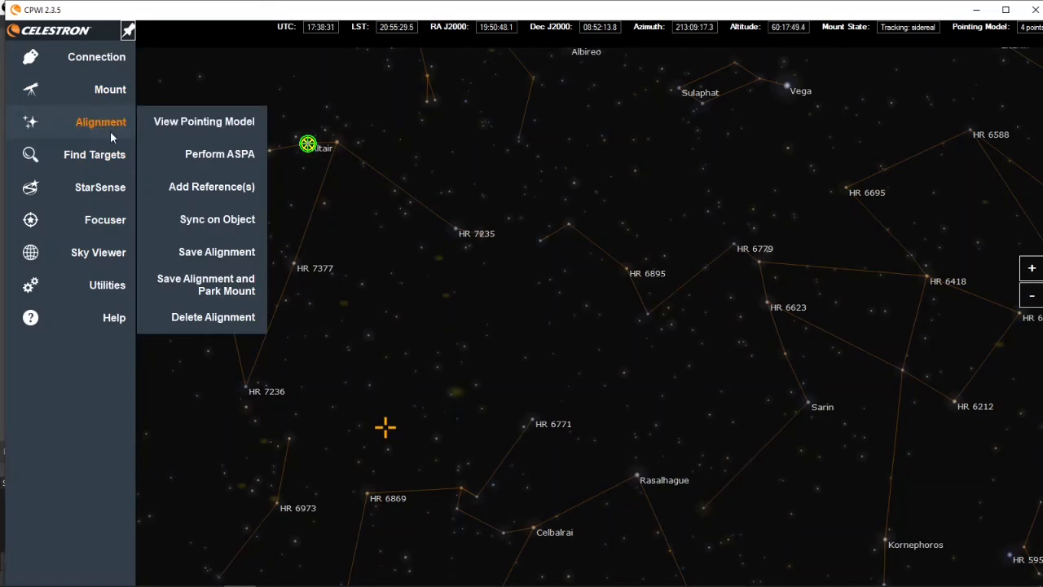
click(94, 153)
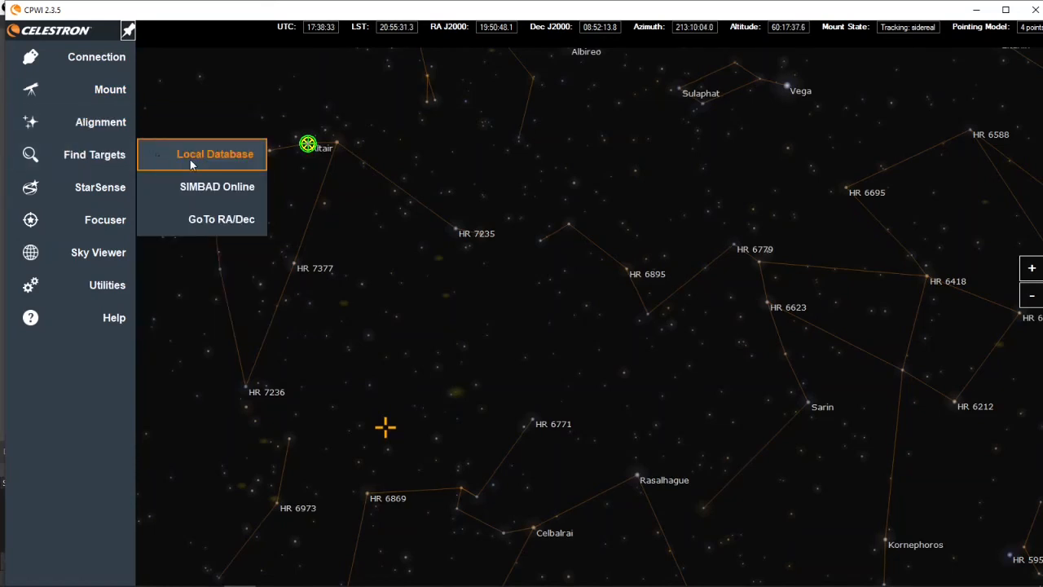
click(216, 153)
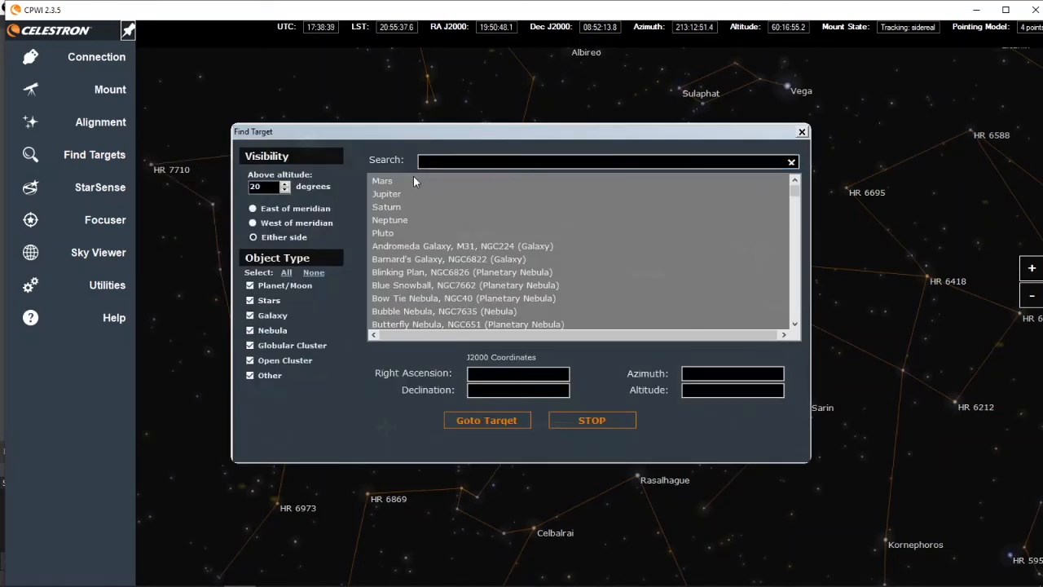
- Choose Mars in the Find Target list and slew the mount to it
click(382, 180)
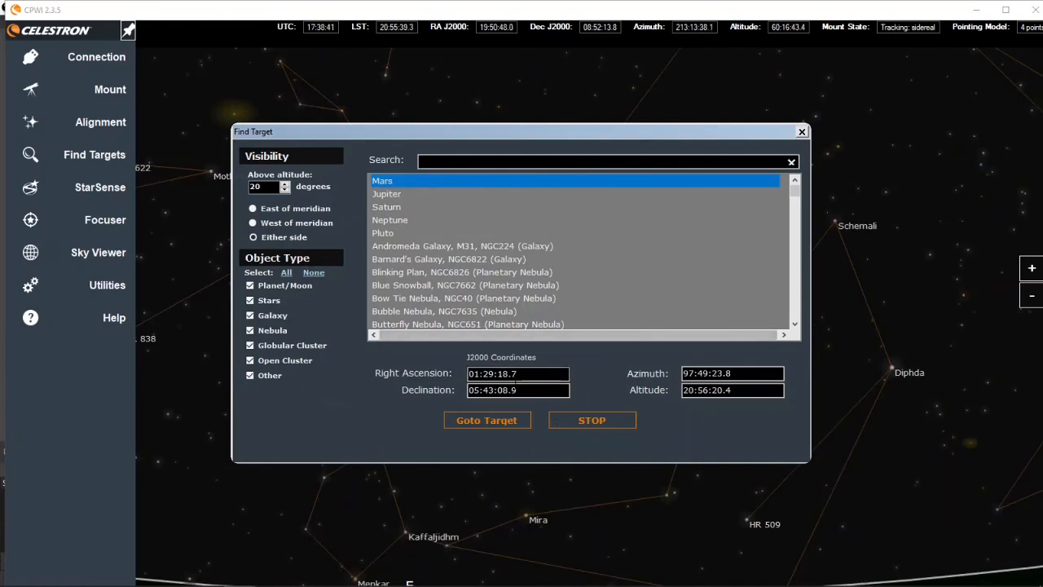
click(485, 420)
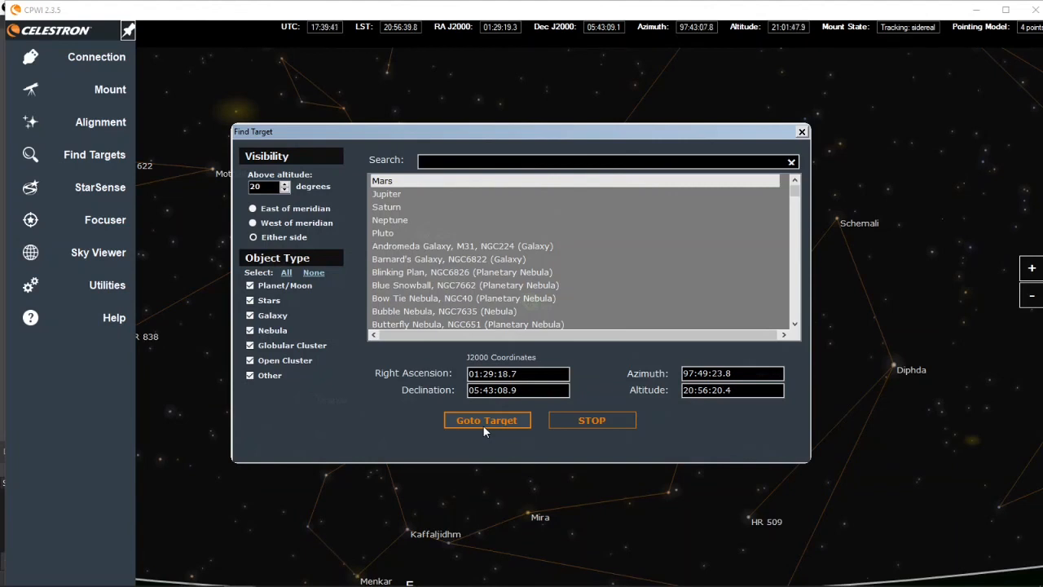
key(alt+tab)
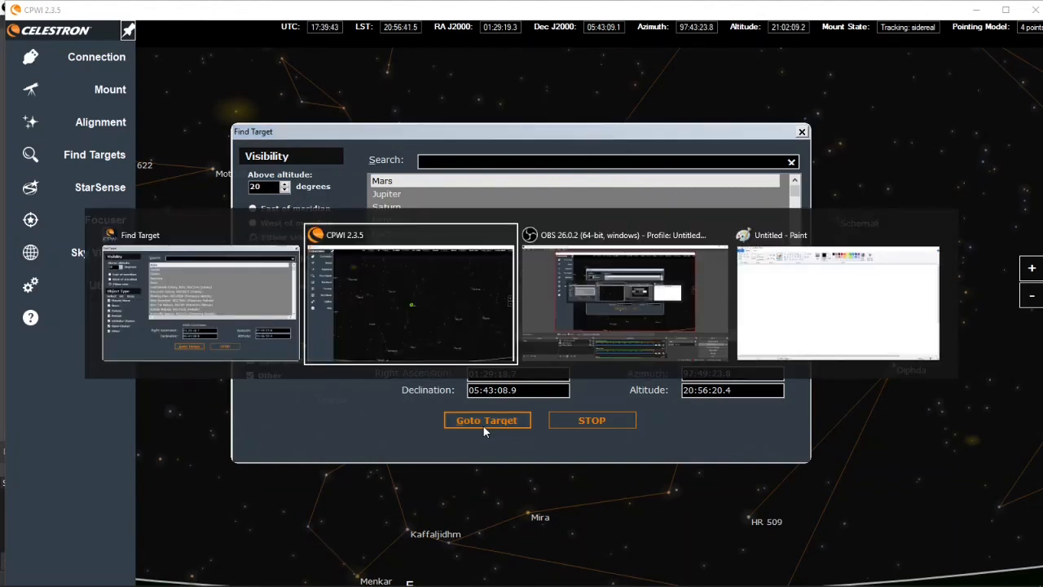